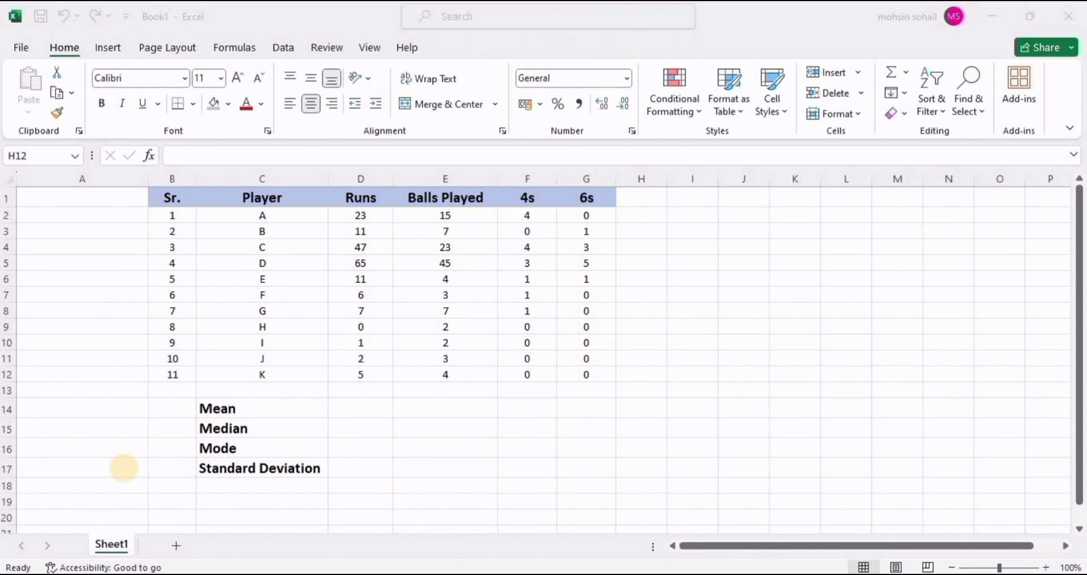
mouse_move(125, 475)
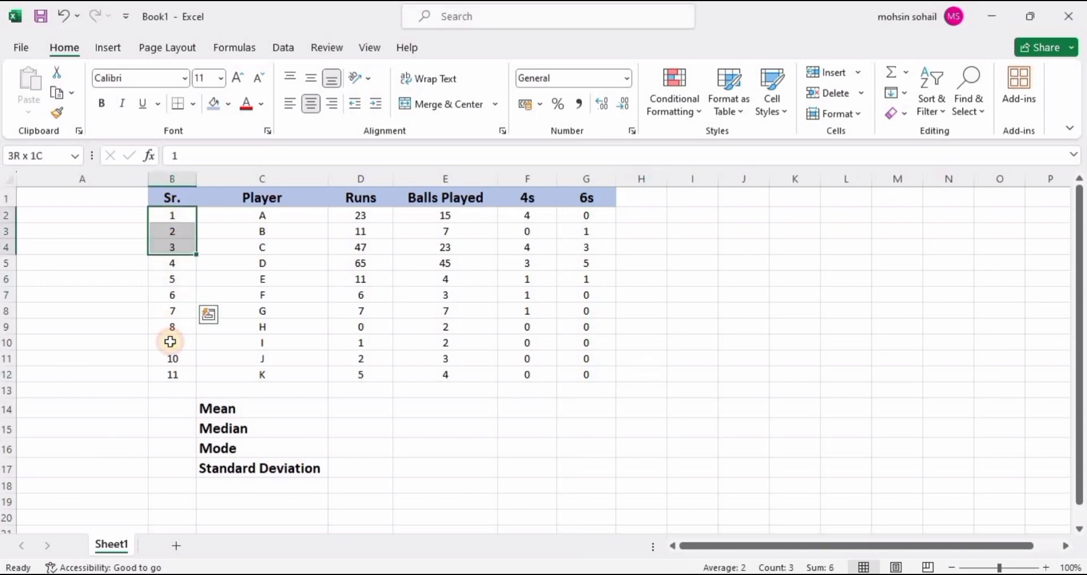
- Review the player names, Runs and Balls Played columns before computing statistics
left_click_drag(171, 215, 171, 374)
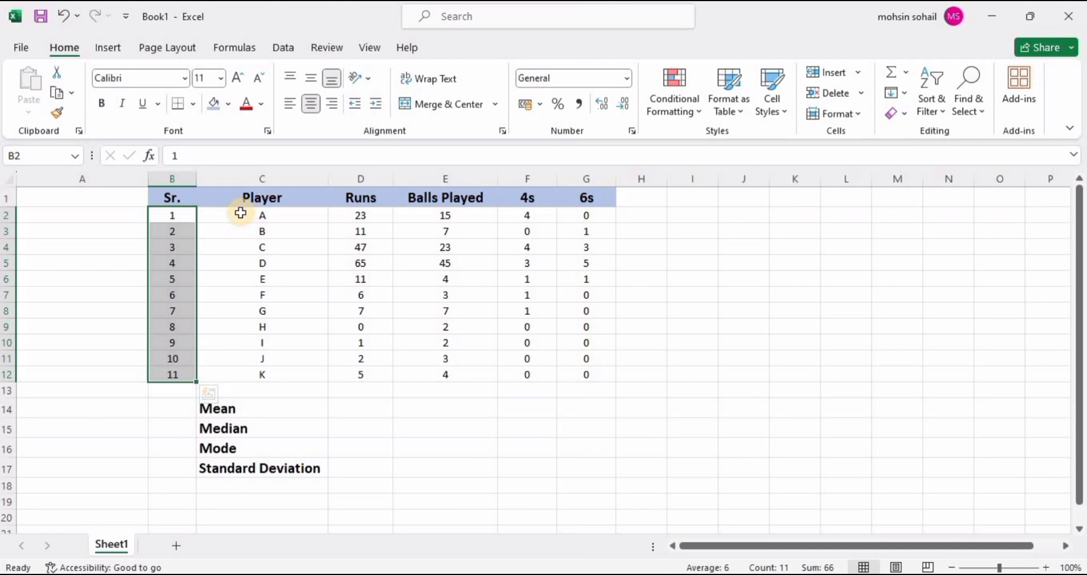
left_click(262, 215)
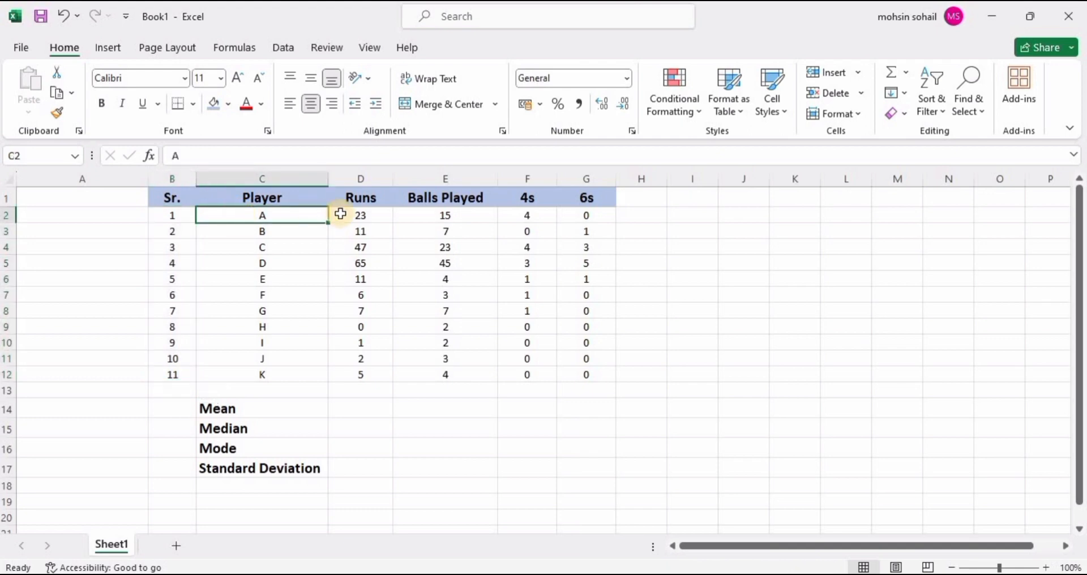
left_click(360, 197)
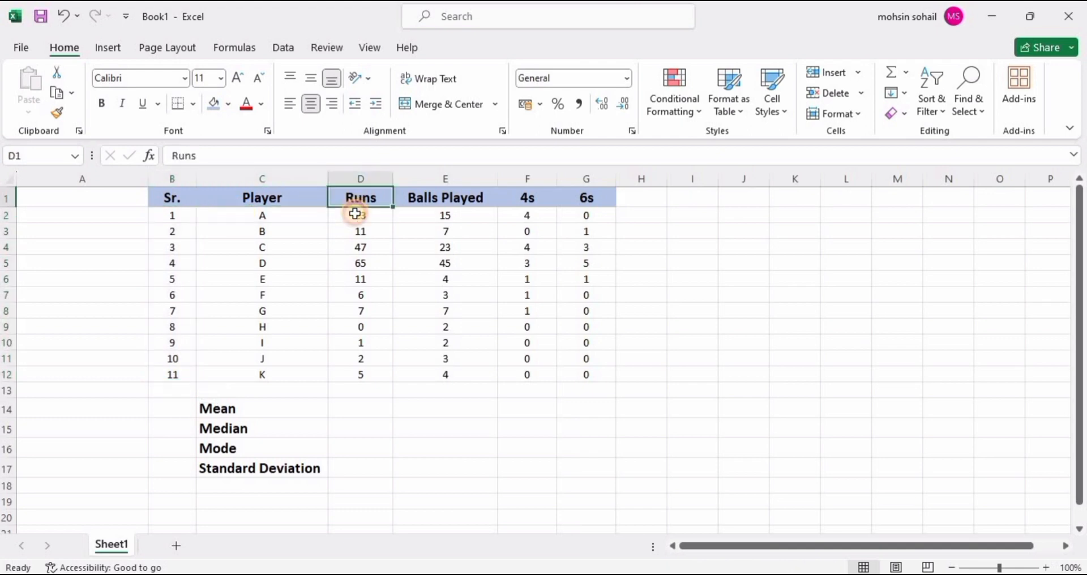
left_click_drag(360, 215, 360, 230)
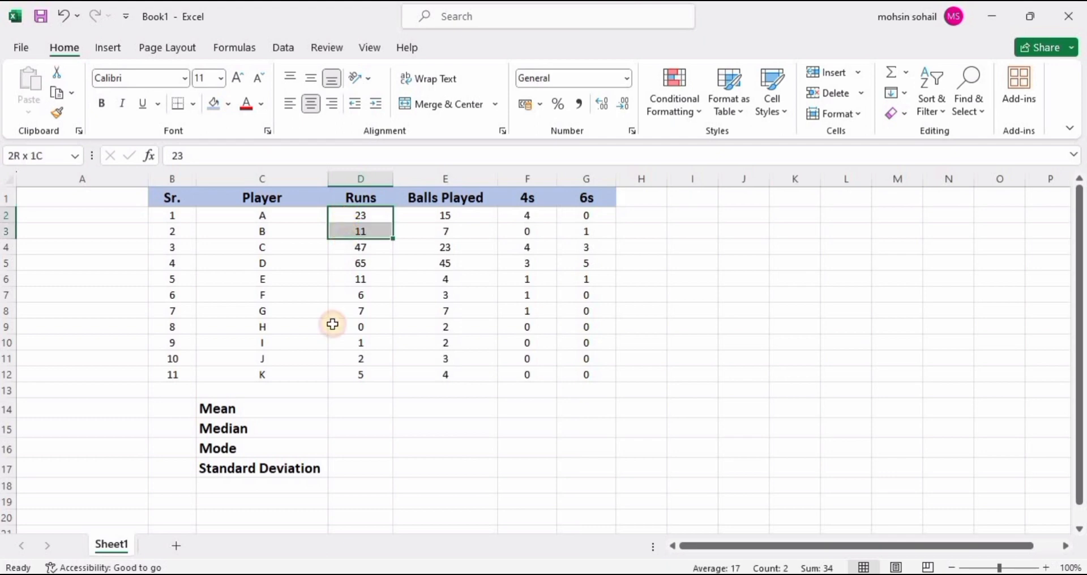
left_click(445, 216)
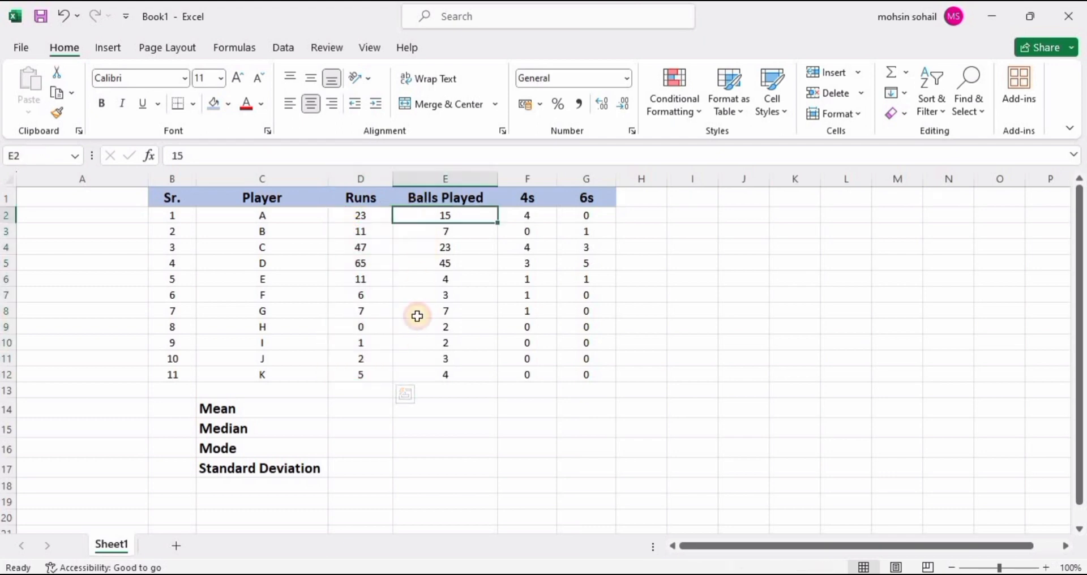
left_click_drag(526, 215, 526, 279)
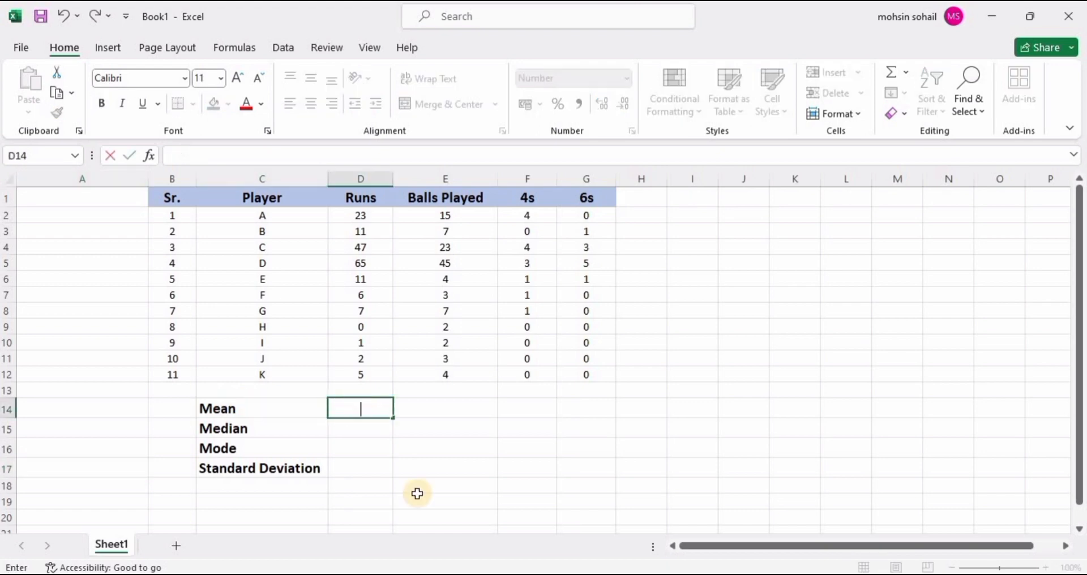
- Enter an AVERAGE formula over the Runs values D2:D12 in the Mean row
type("=aver")
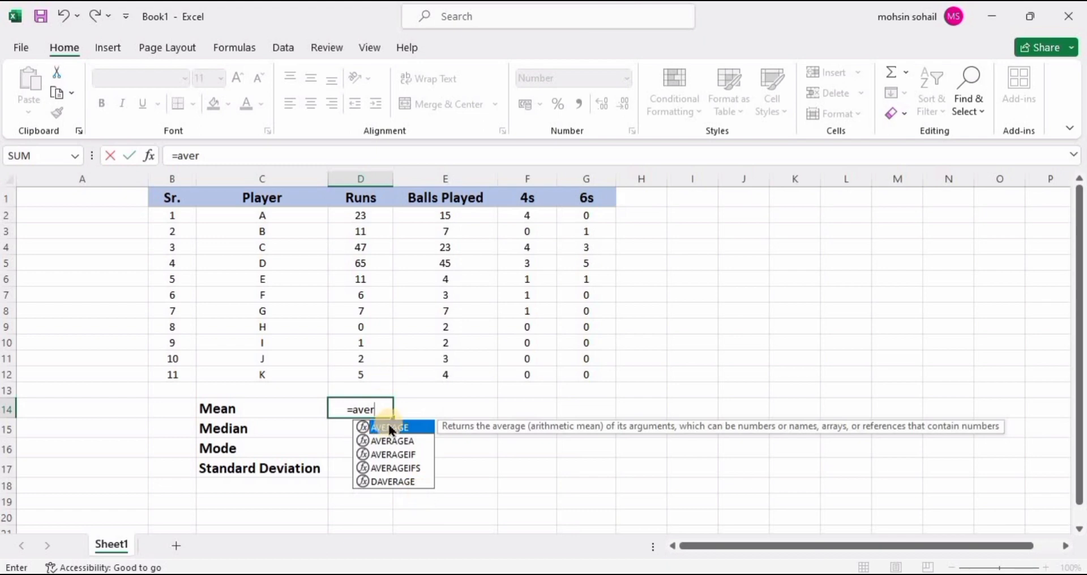
mouse_move(513, 456)
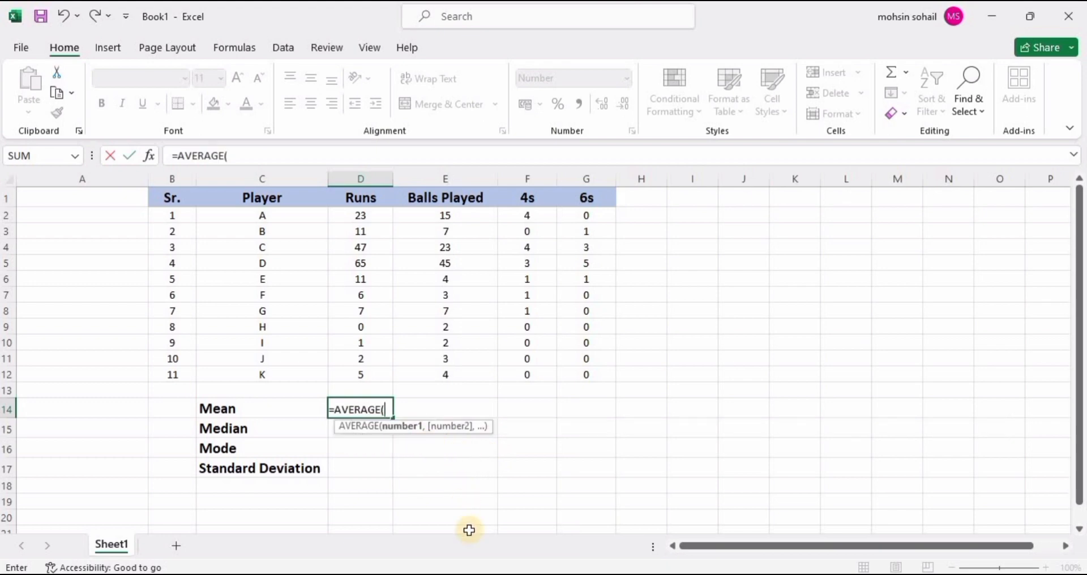
mouse_move(360, 229)
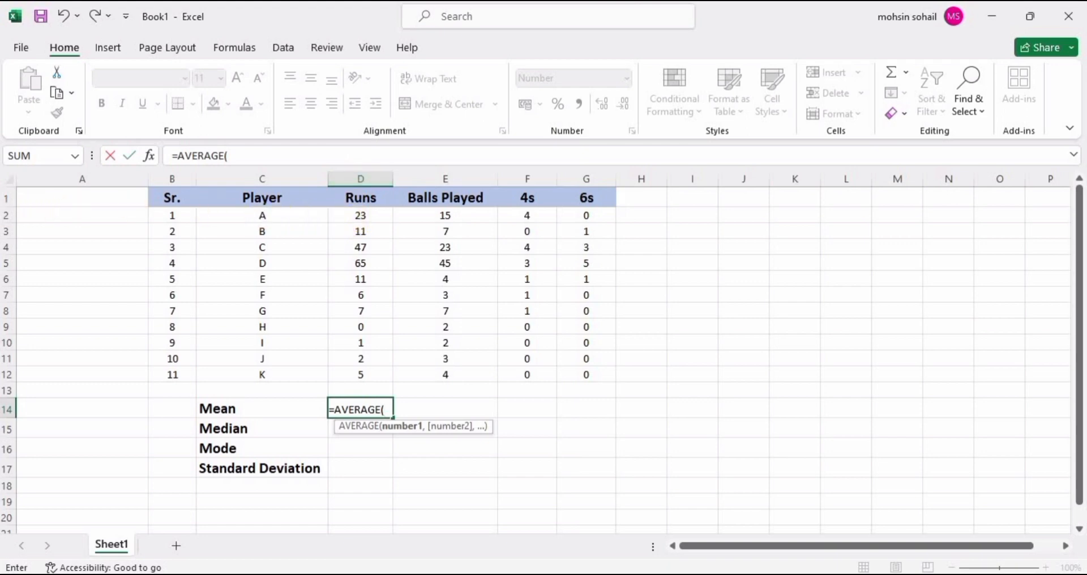
type("d2")
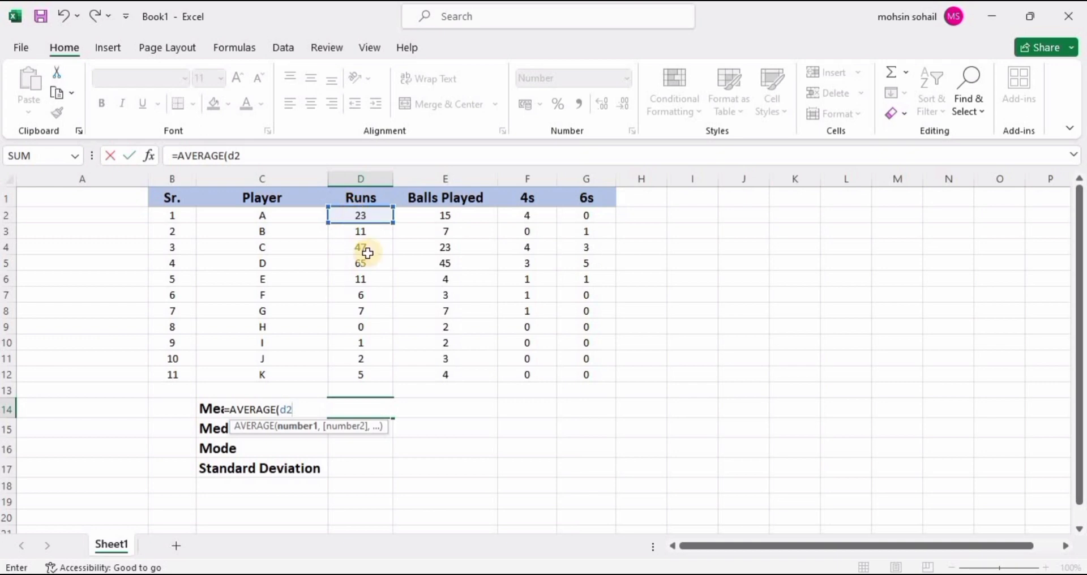
mouse_move(537, 499)
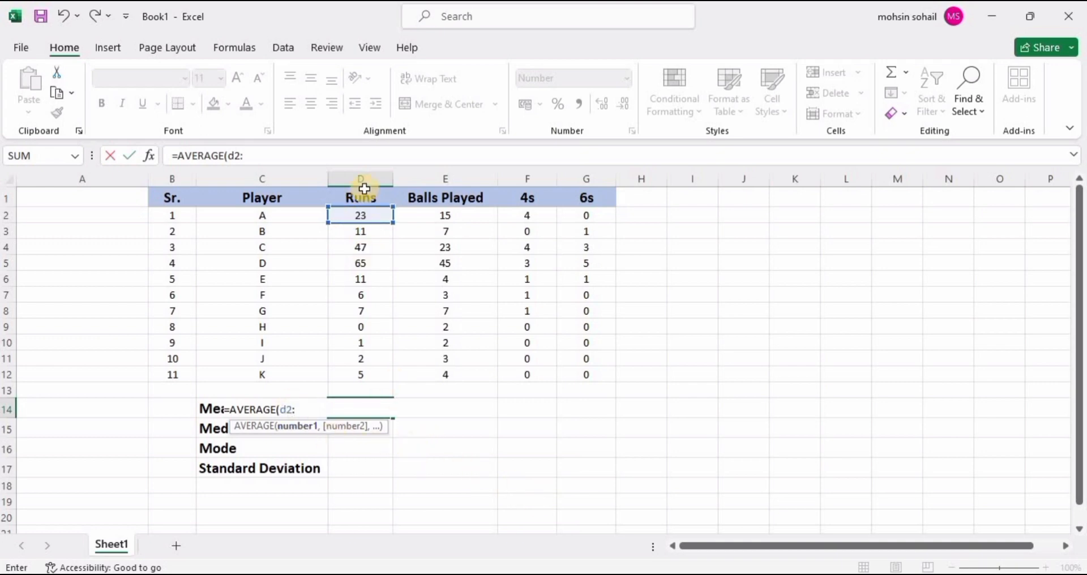
mouse_move(50, 380)
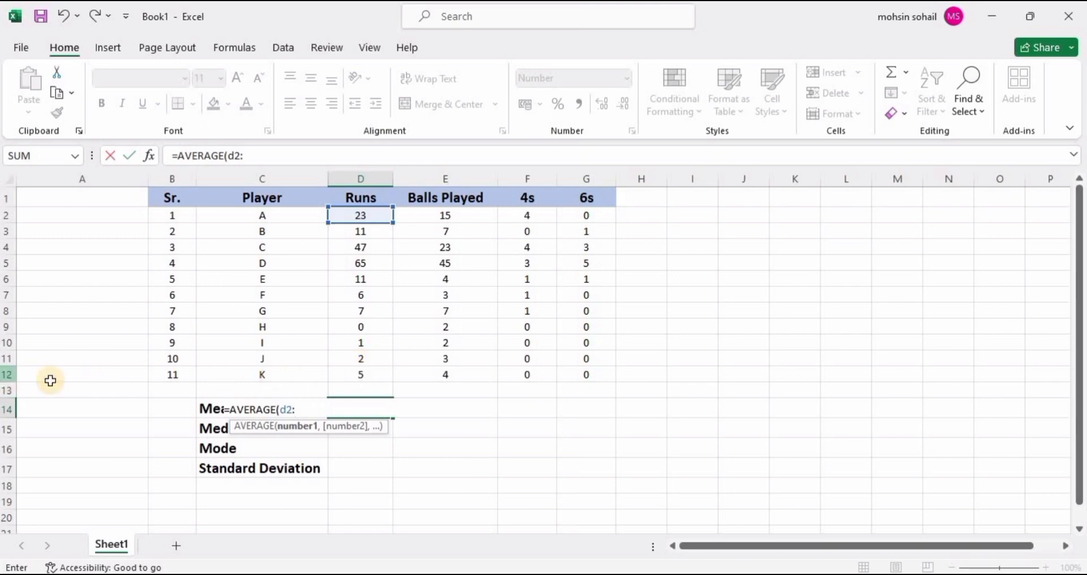
mouse_move(434, 456)
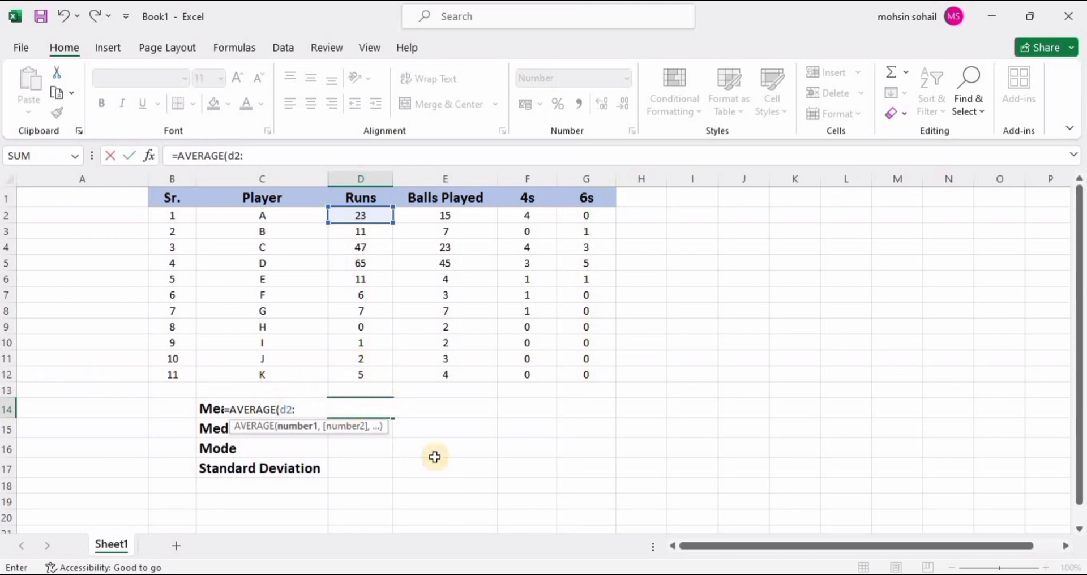
type("d1")
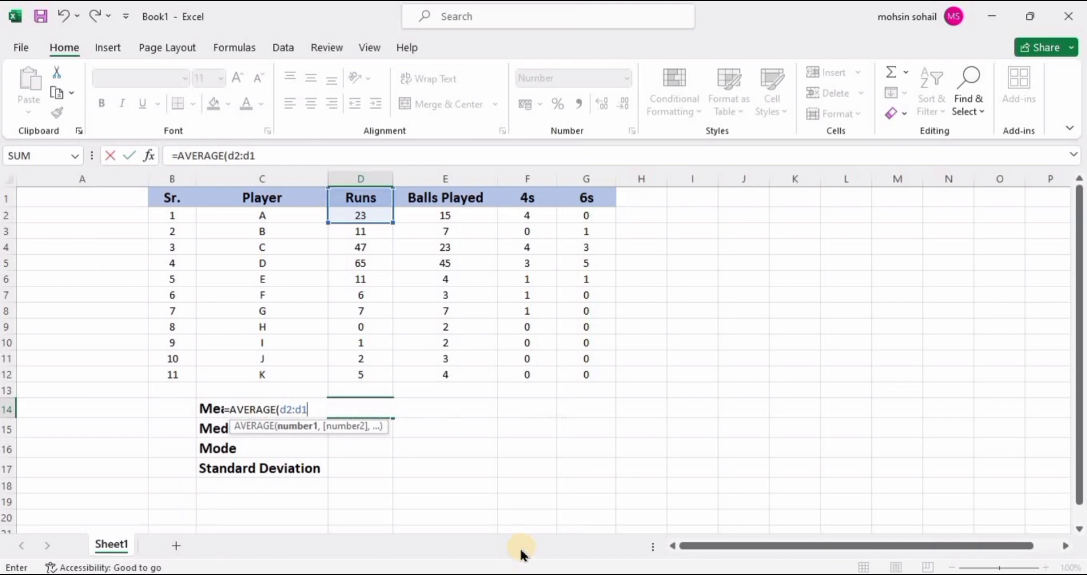
left_click_drag(360, 215, 360, 375)
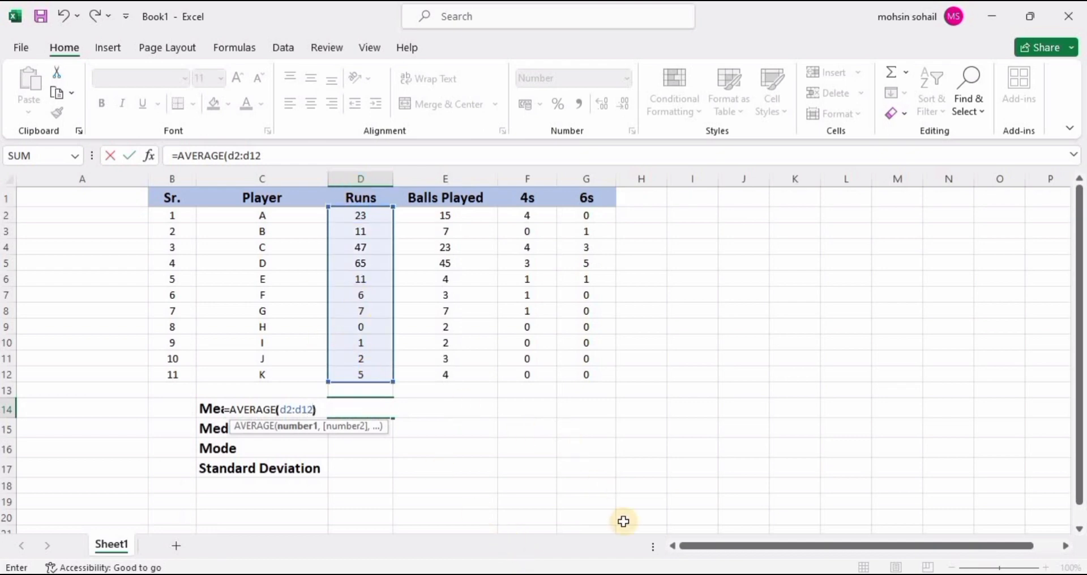
key("enter")
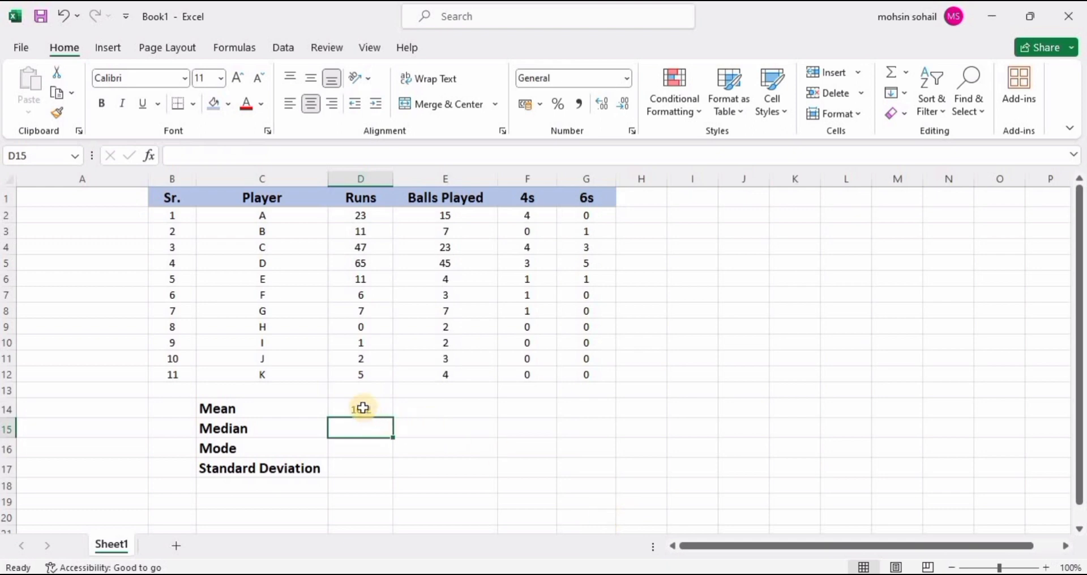
- Fill the Mean row across Runs, Balls Played, 4s and 6s: 16.2, 10.5, 1.3, 0.9
key("Enter")
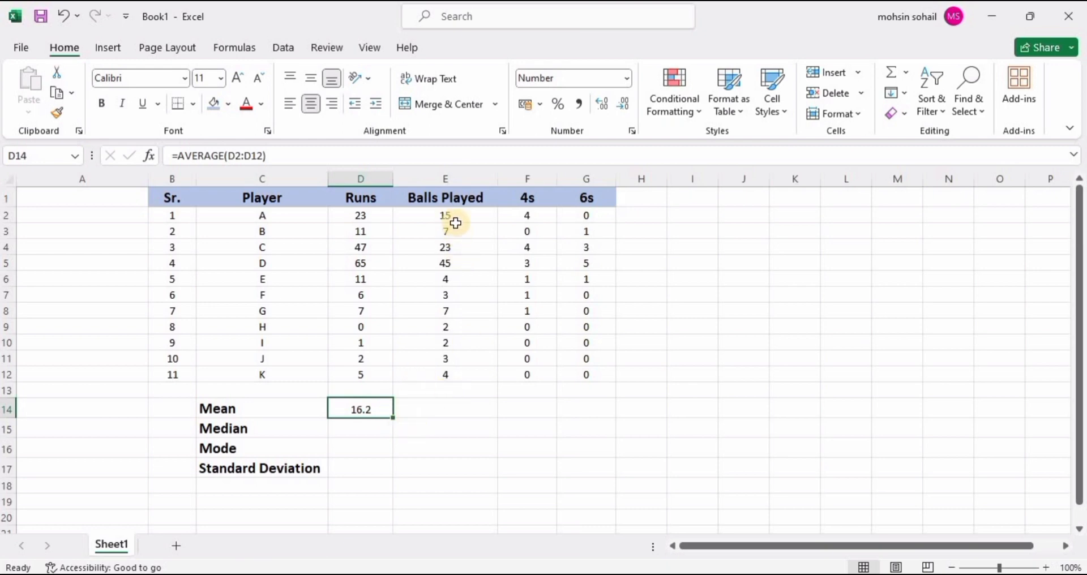
mouse_move(598, 405)
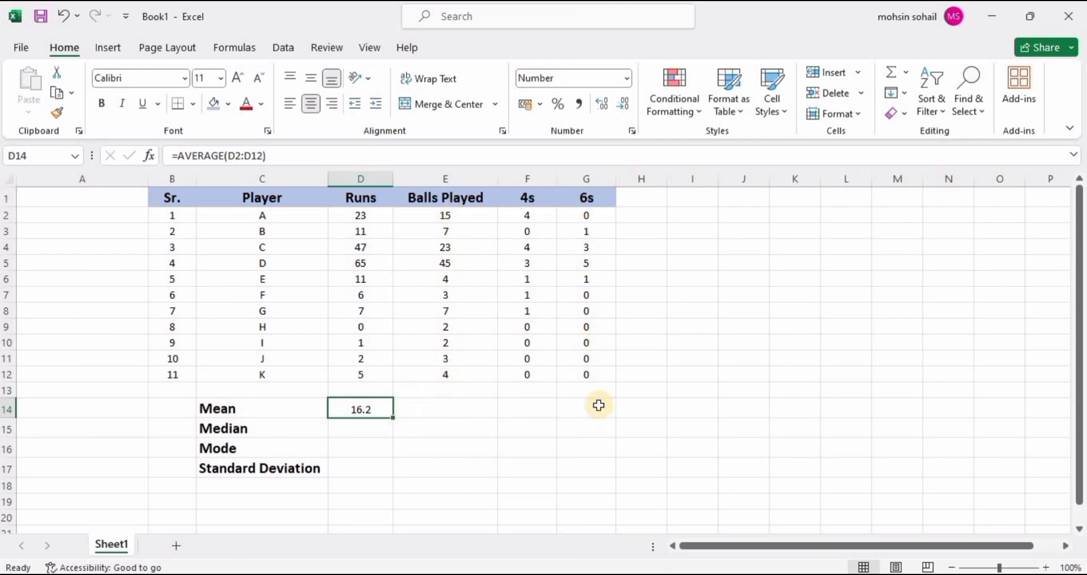
mouse_move(394, 418)
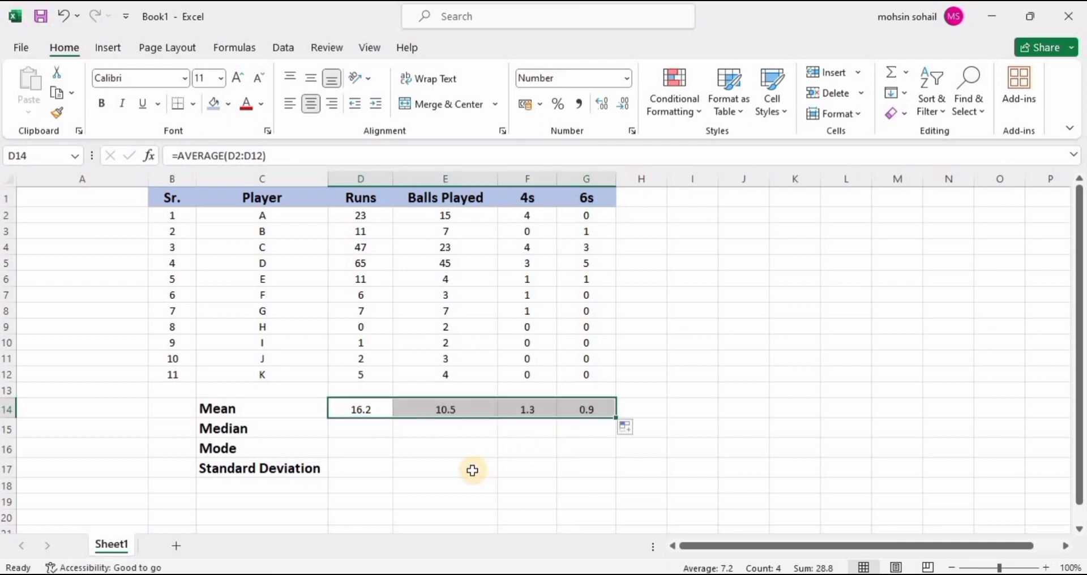
left_click(261, 408)
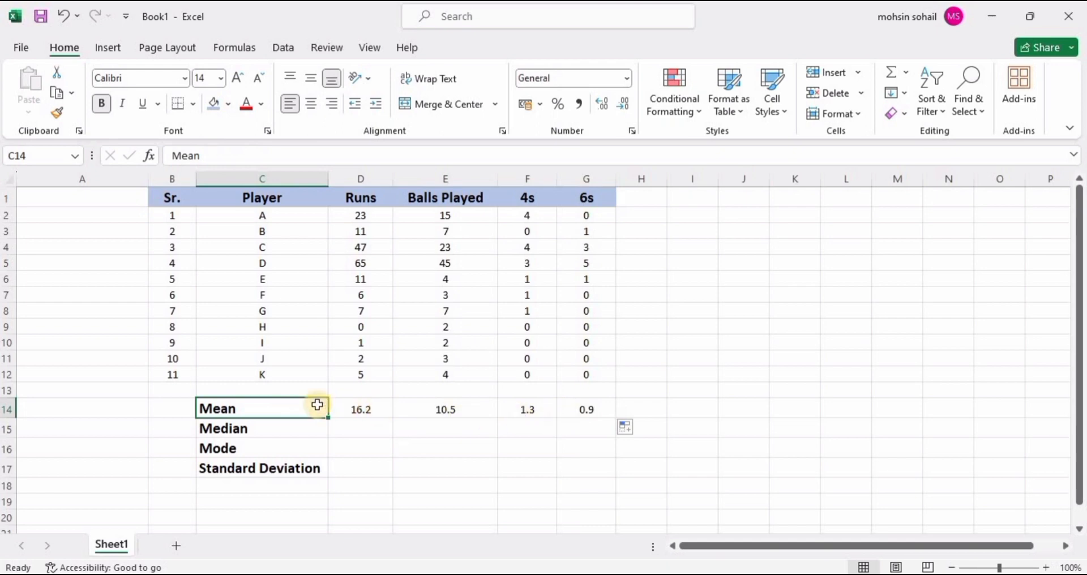
mouse_move(519, 300)
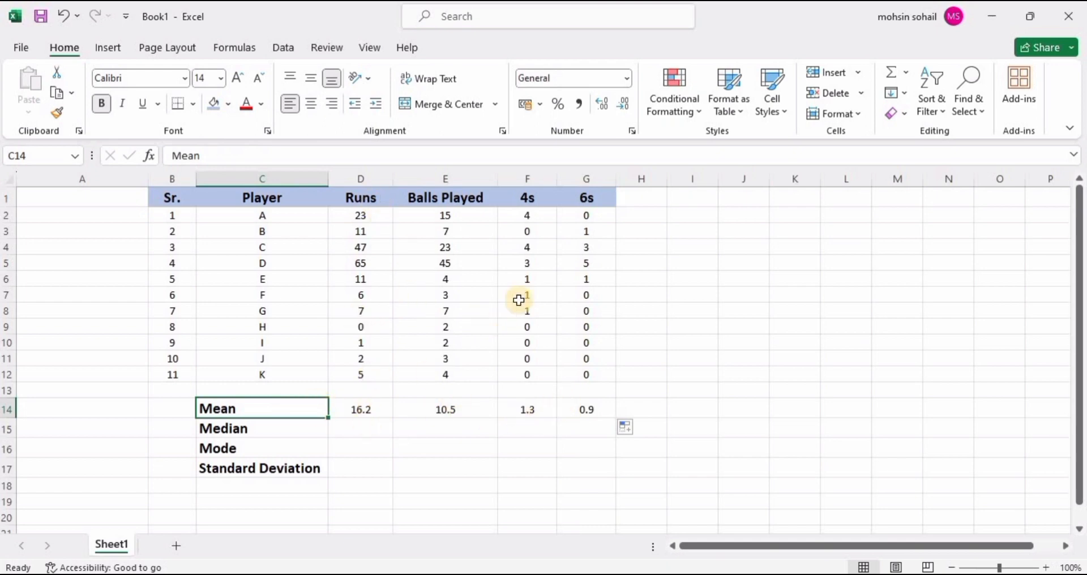
left_click(360, 427)
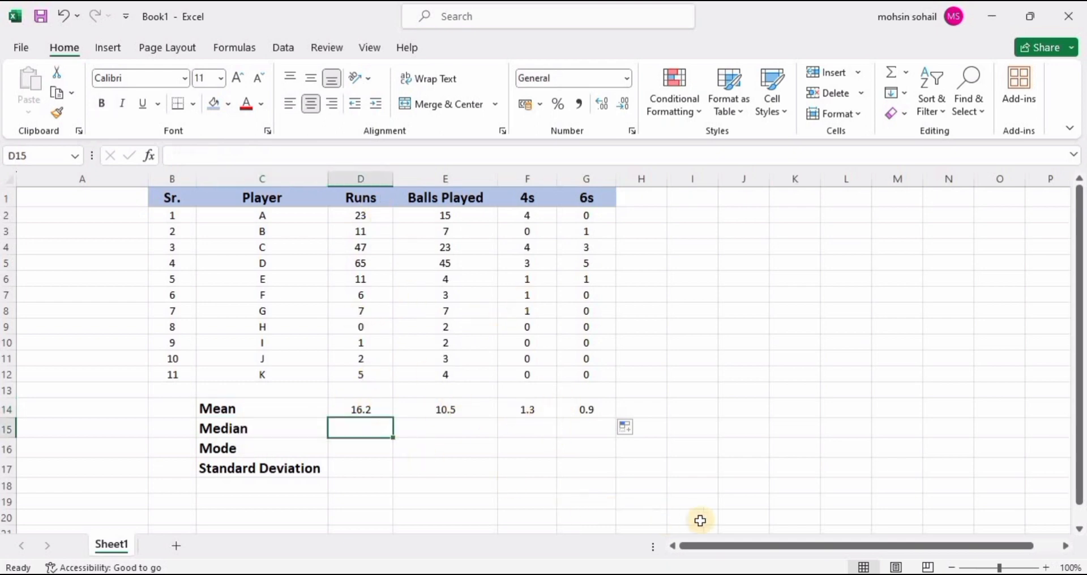
mouse_move(715, 491)
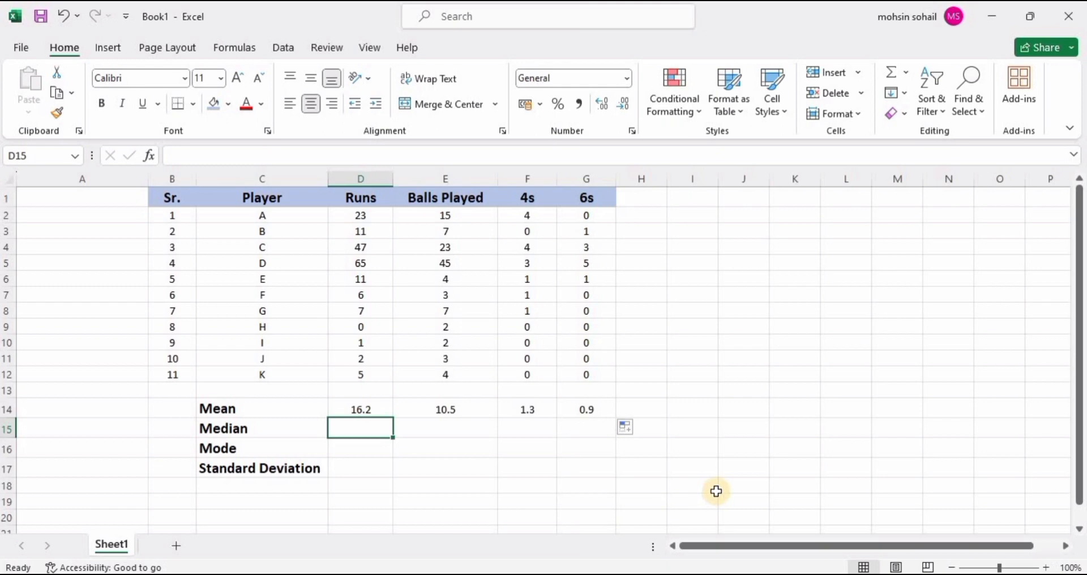
- Enter =MEDIAN(D2:D12) for Runs, giving a median of 7
type("=")
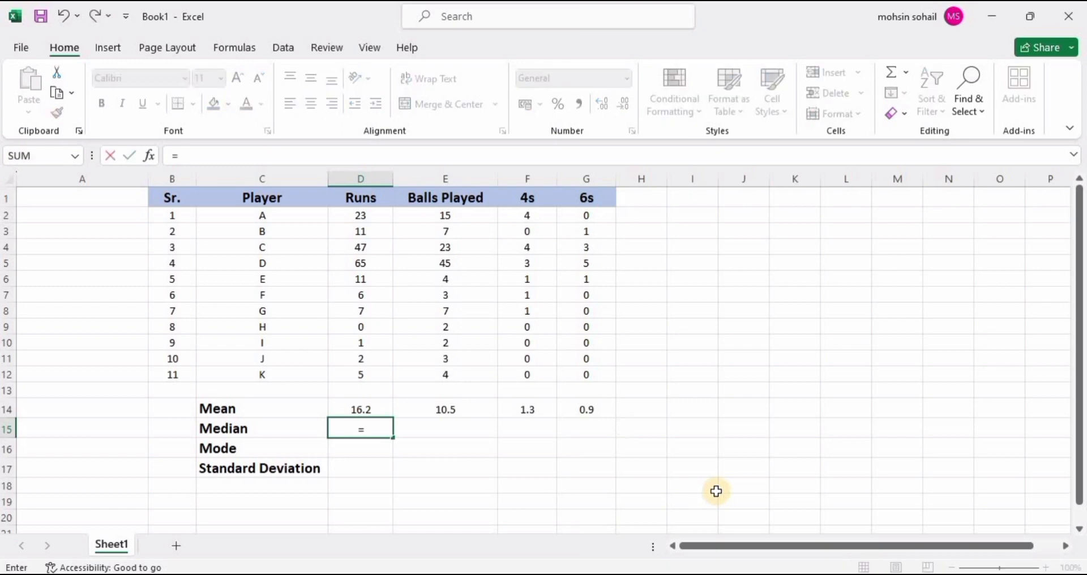
type("medi")
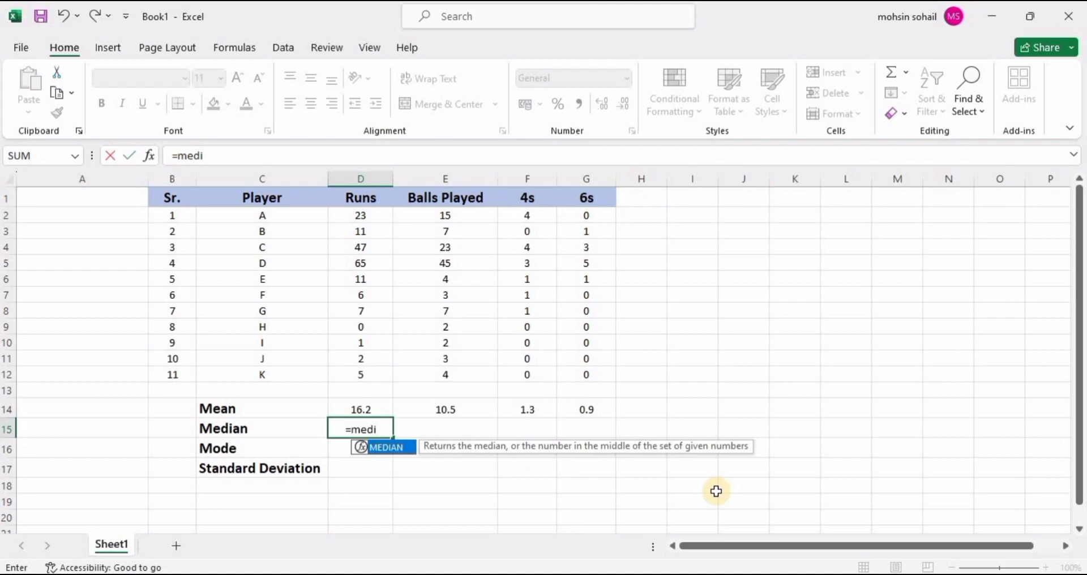
type("an(")
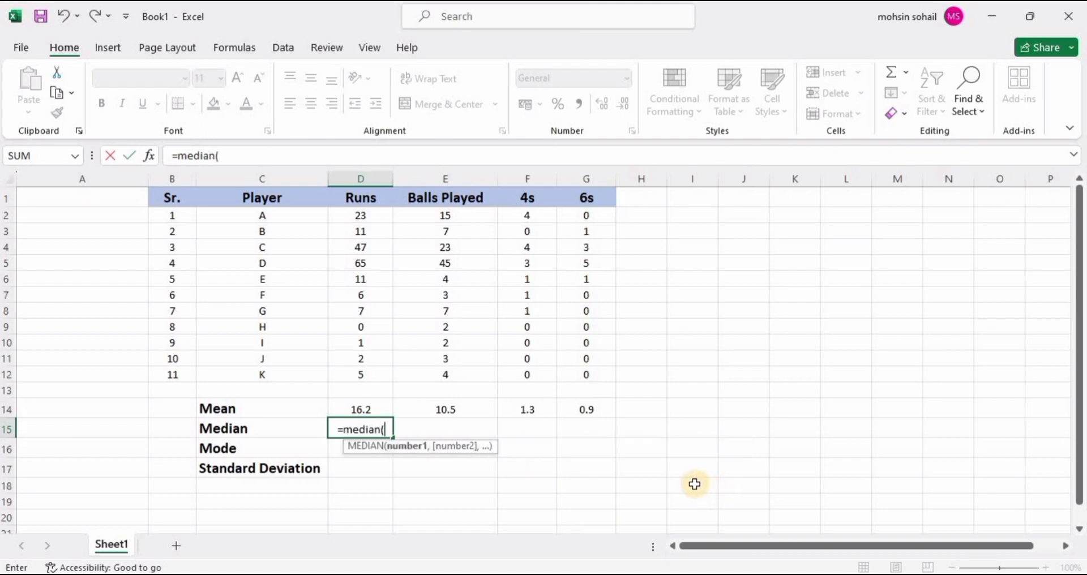
mouse_move(27, 215)
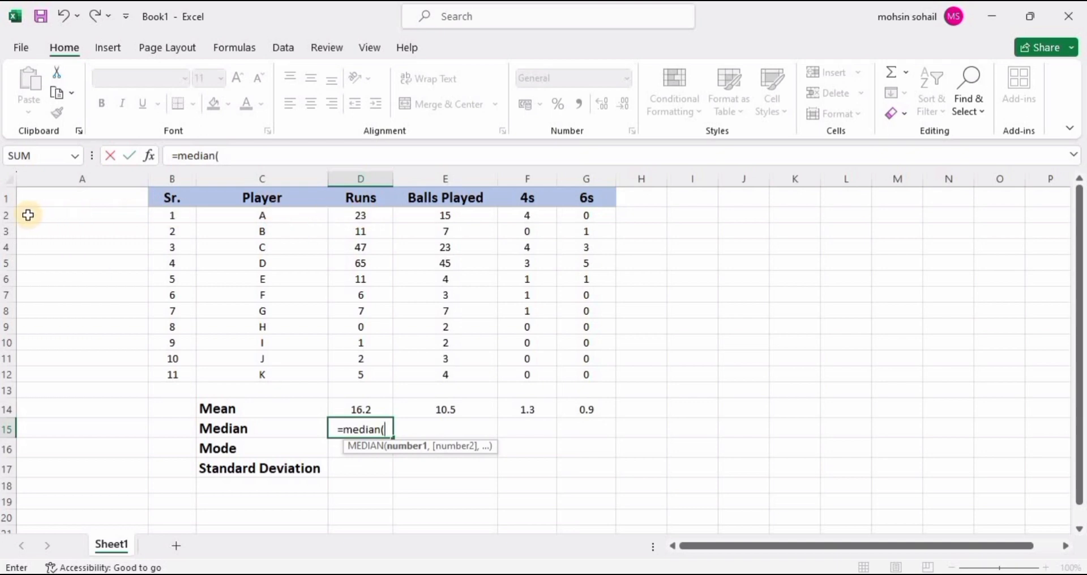
mouse_move(796, 509)
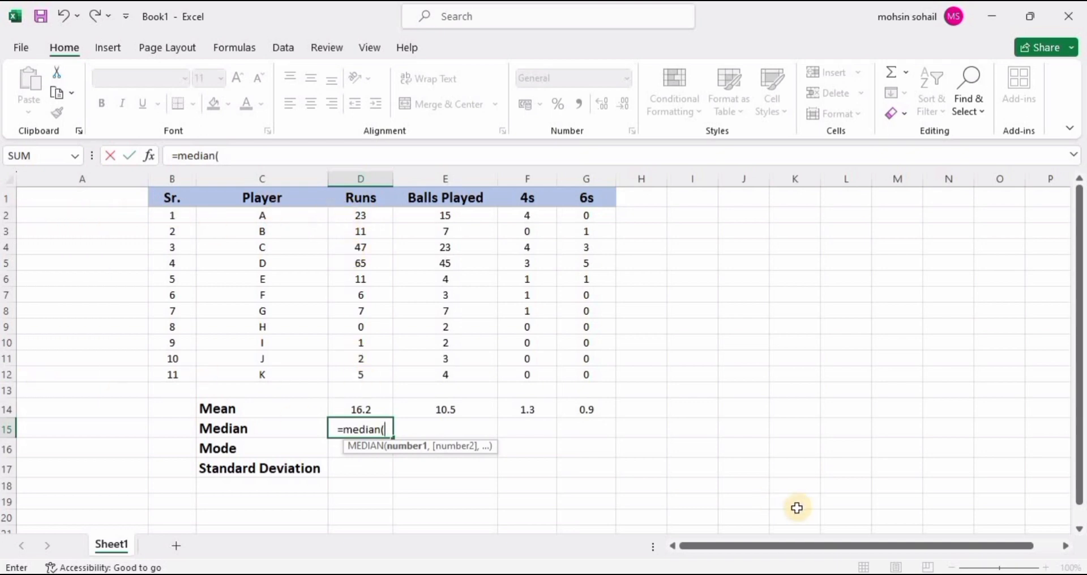
type("d2")
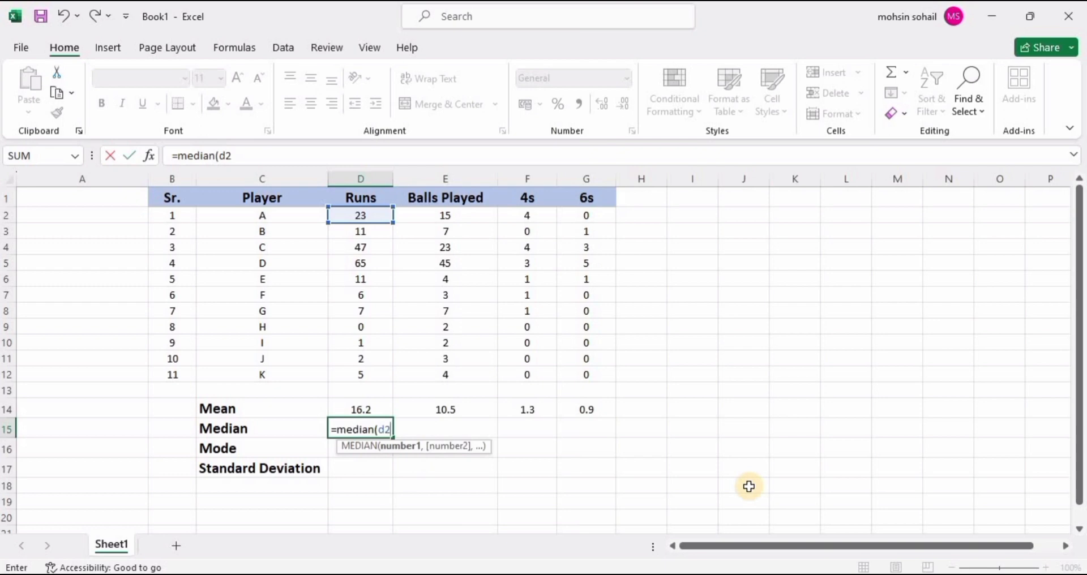
type(":d")
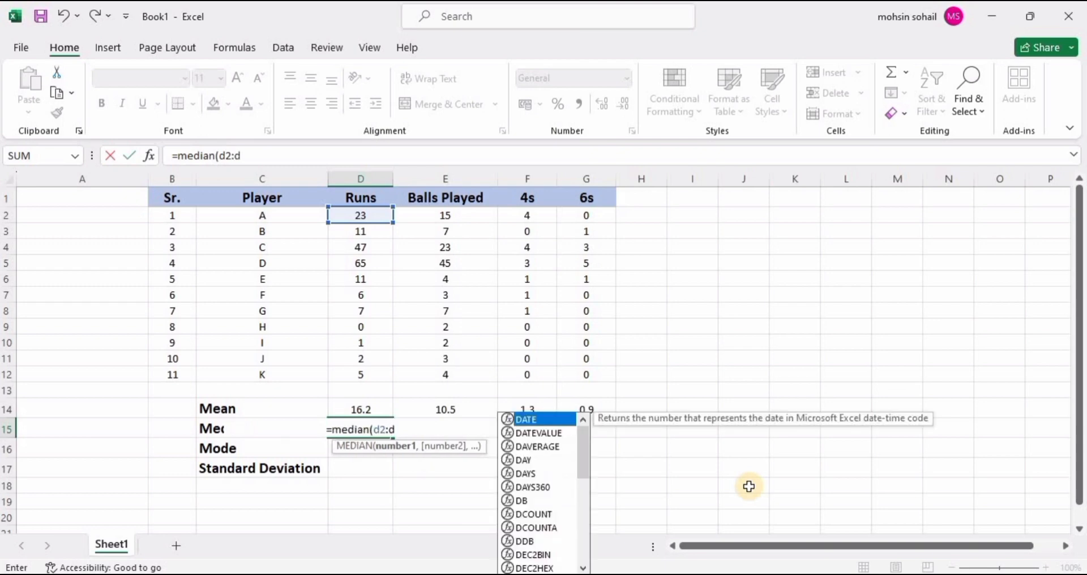
left_click_drag(360, 215, 360, 374)
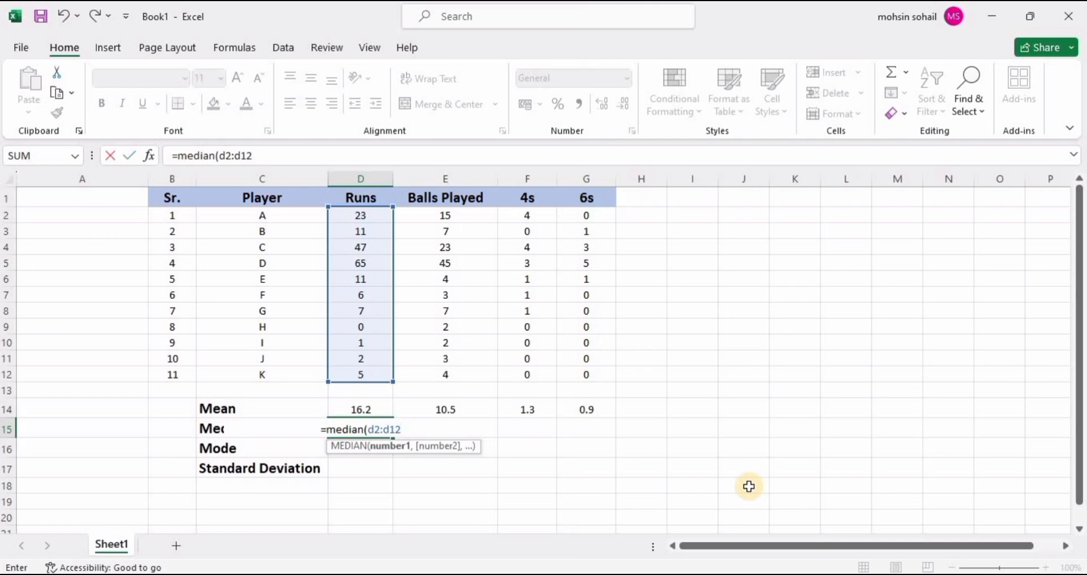
key("Enter")
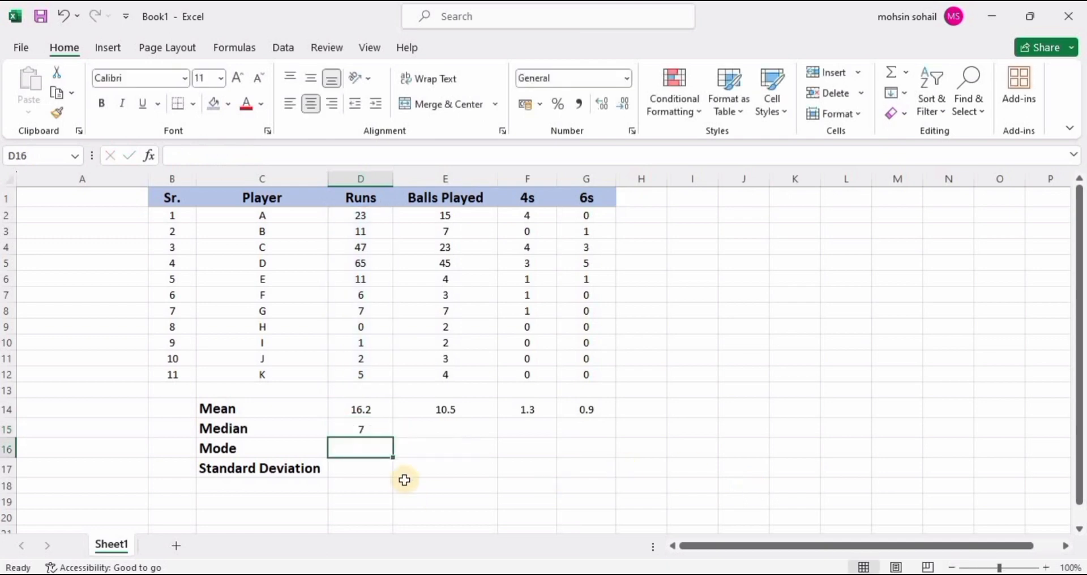
left_click(360, 428)
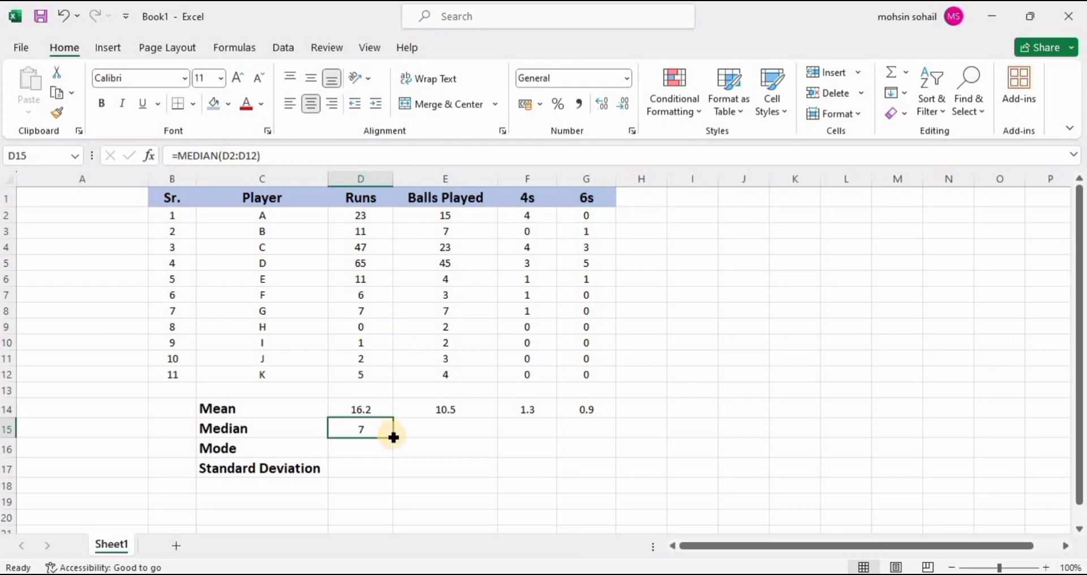
mouse_move(388, 441)
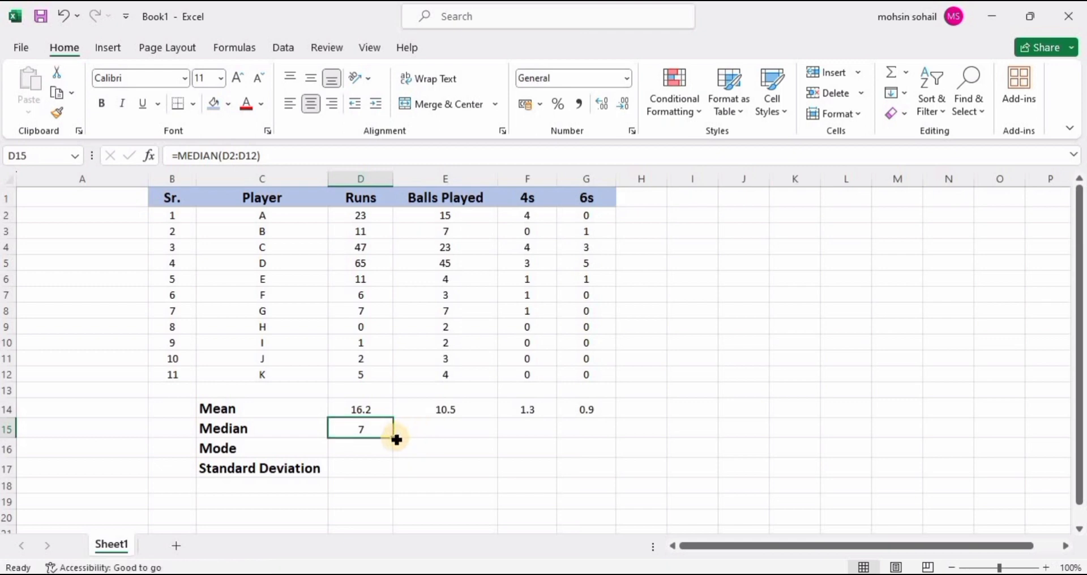
- Copy the median formula through the 6s column, giving 7, 4, 1 and 0
left_click(444, 427)
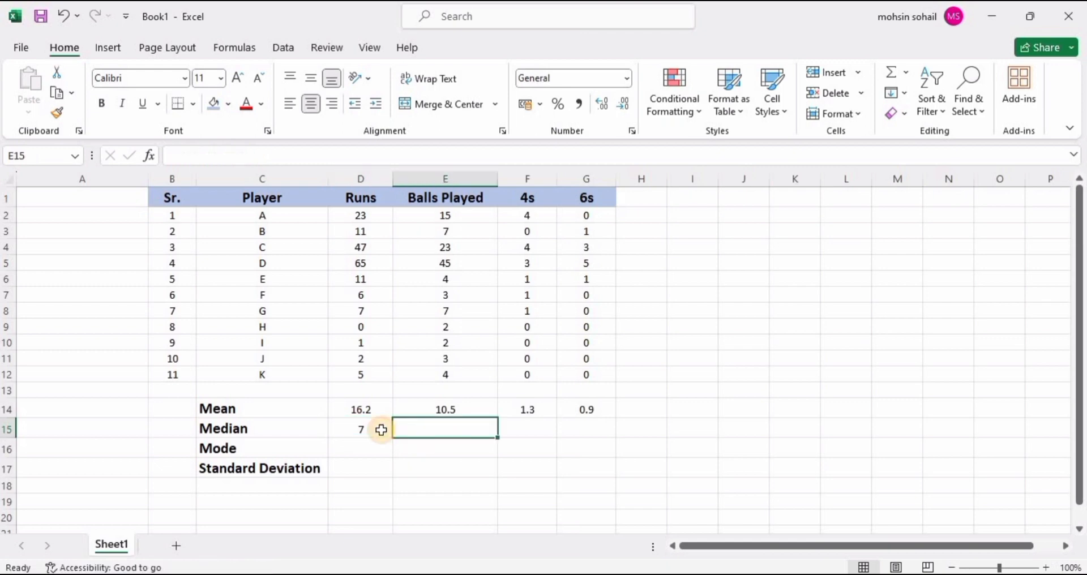
left_click(360, 427)
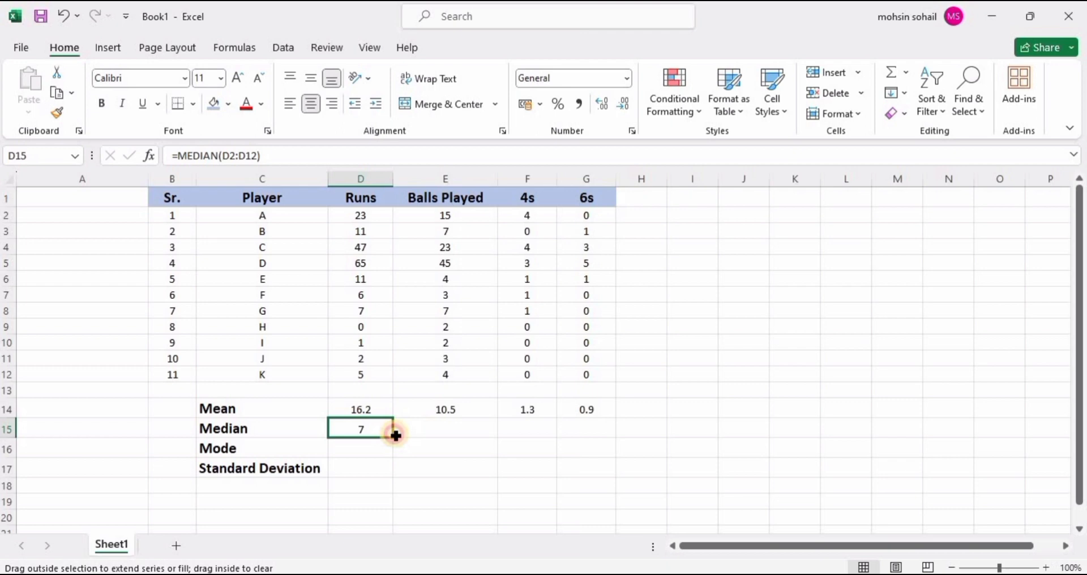
left_click_drag(395, 433, 592, 434)
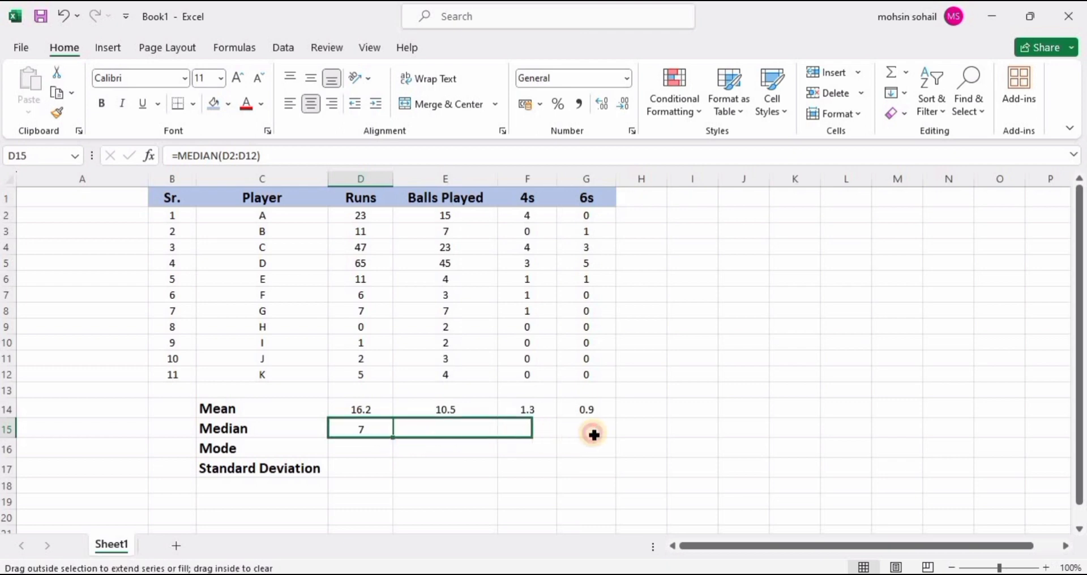
left_click_drag(360, 428, 585, 428)
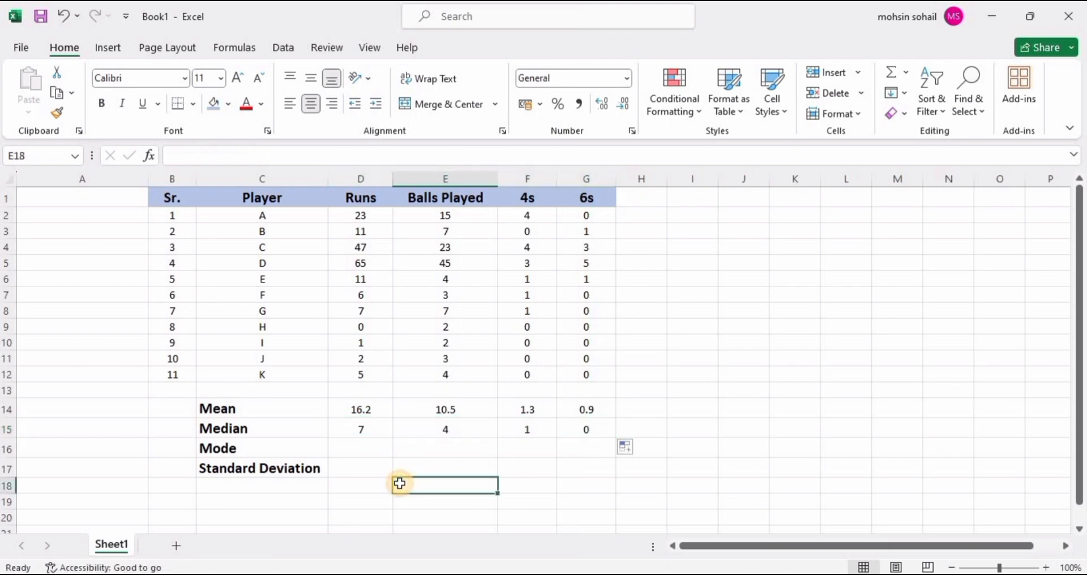
left_click(360, 428)
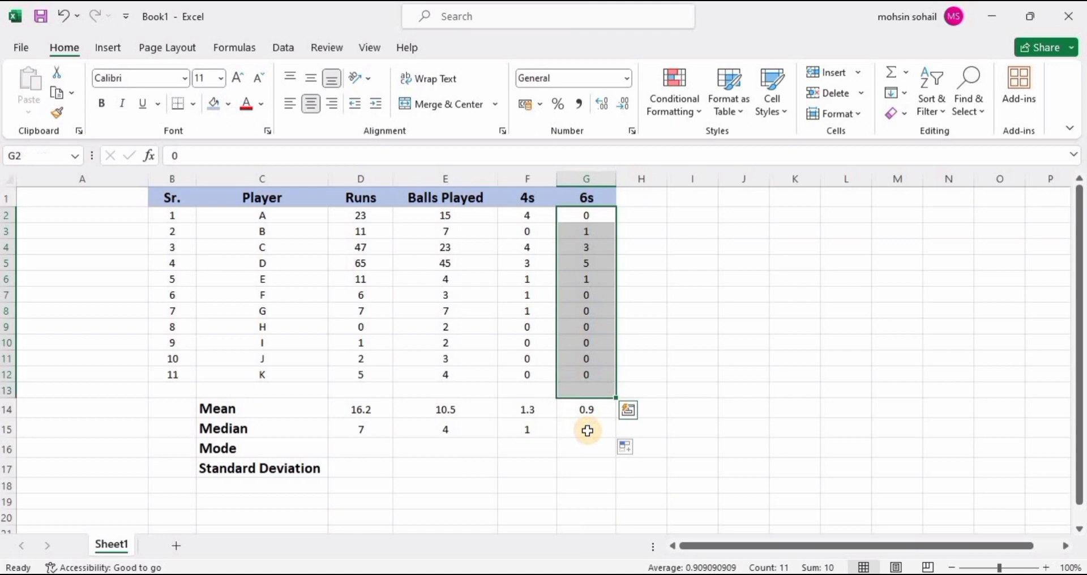
left_click(360, 448)
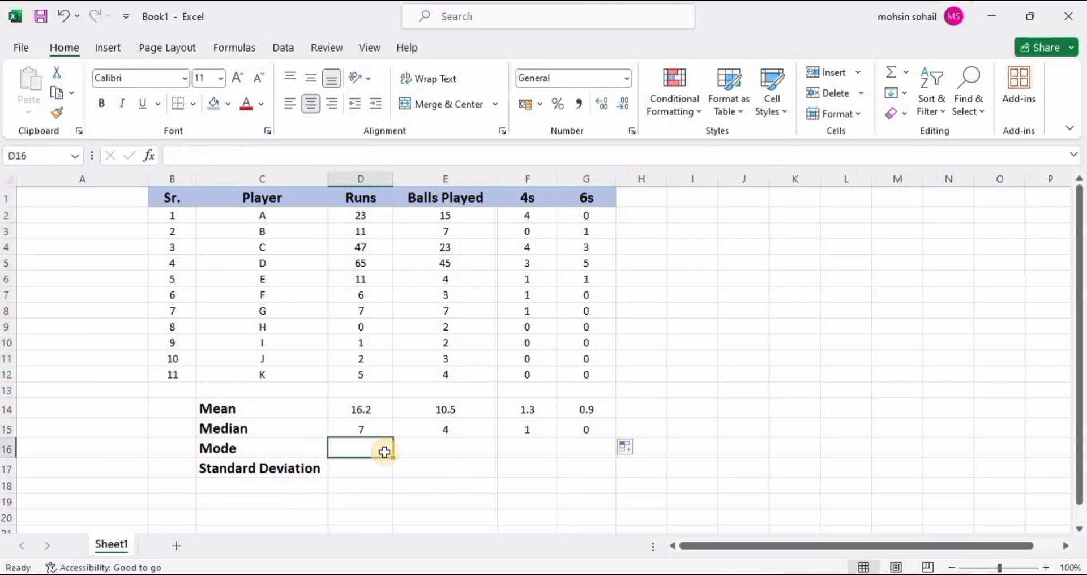
mouse_move(432, 472)
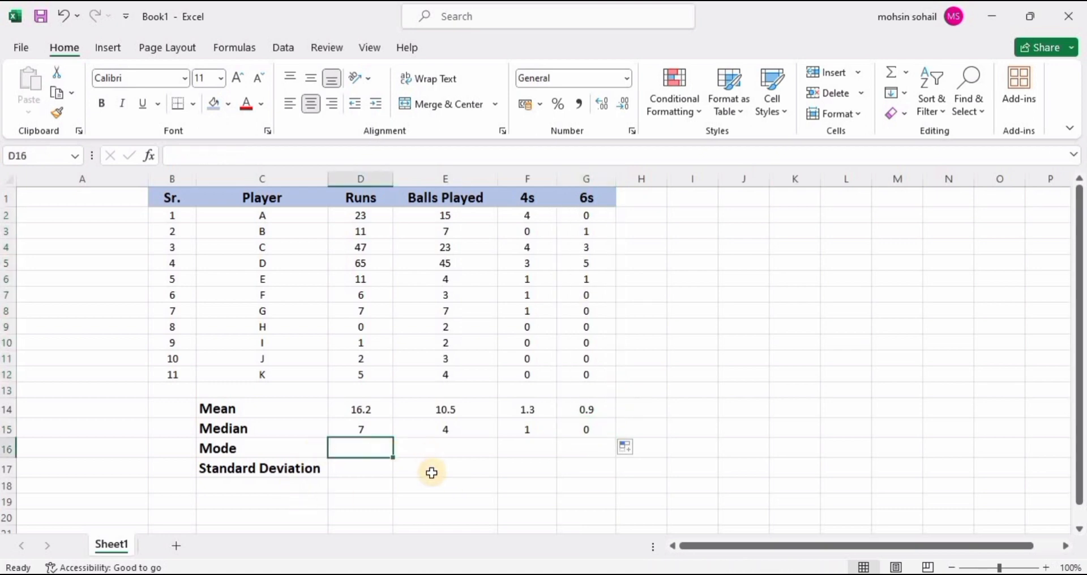
- Enter =MODE.SNGL(D2:D12) for Runs, giving a mode of 11
type("=m")
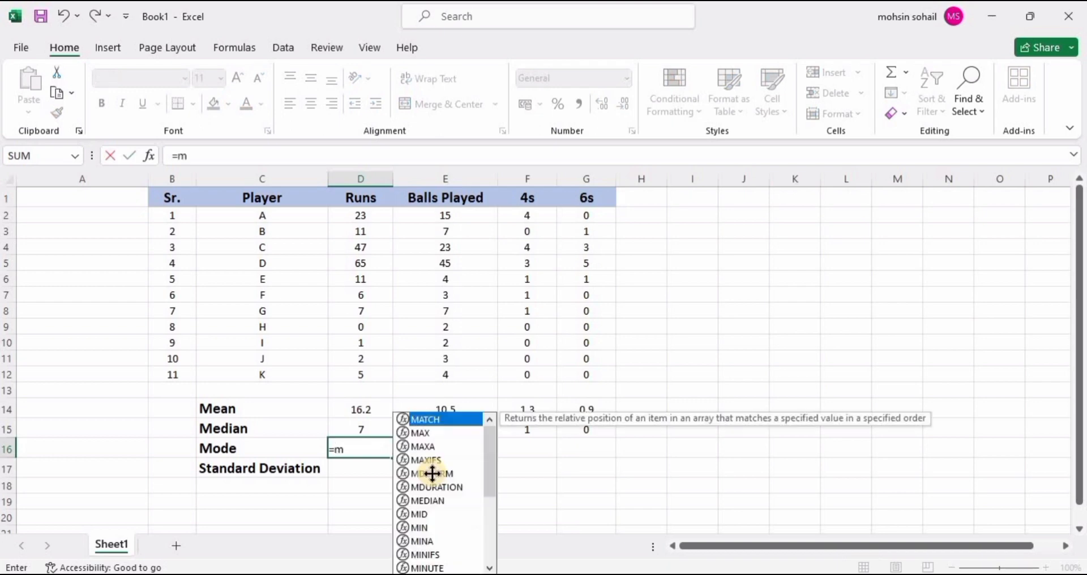
type("od")
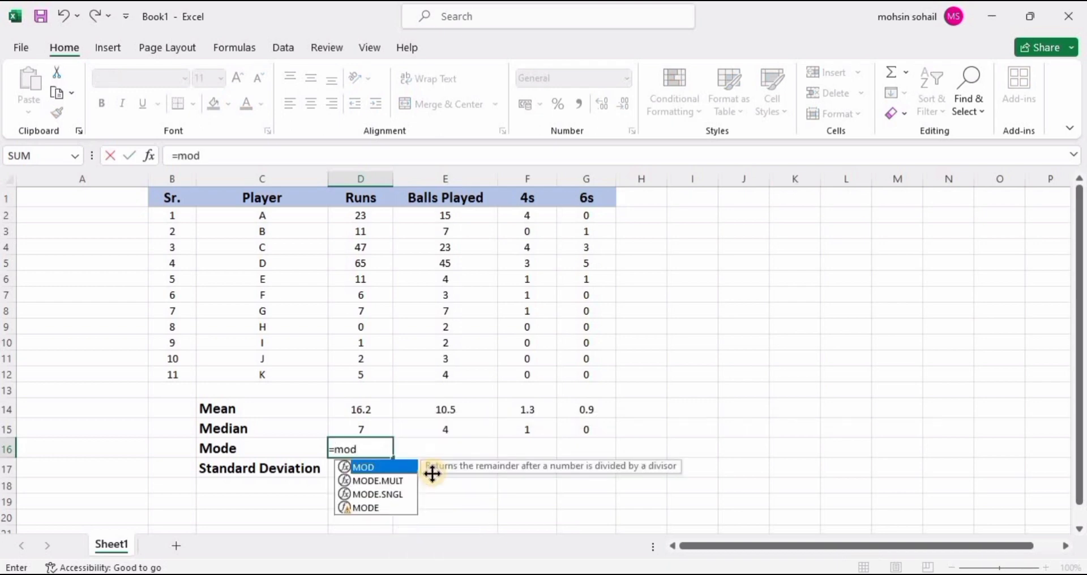
type("e")
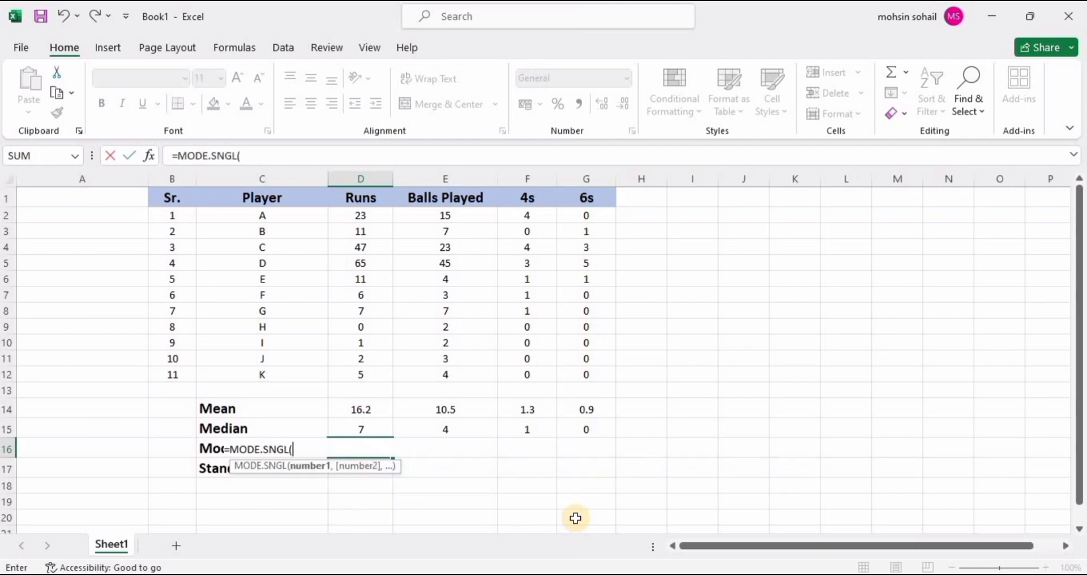
left_click(360, 215)
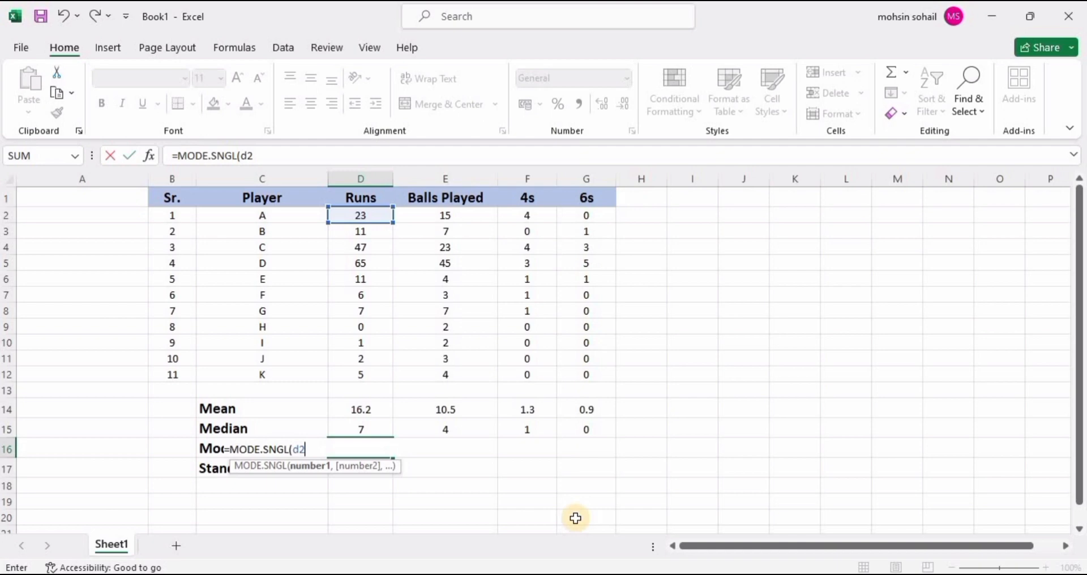
left_click_drag(360, 215, 360, 375)
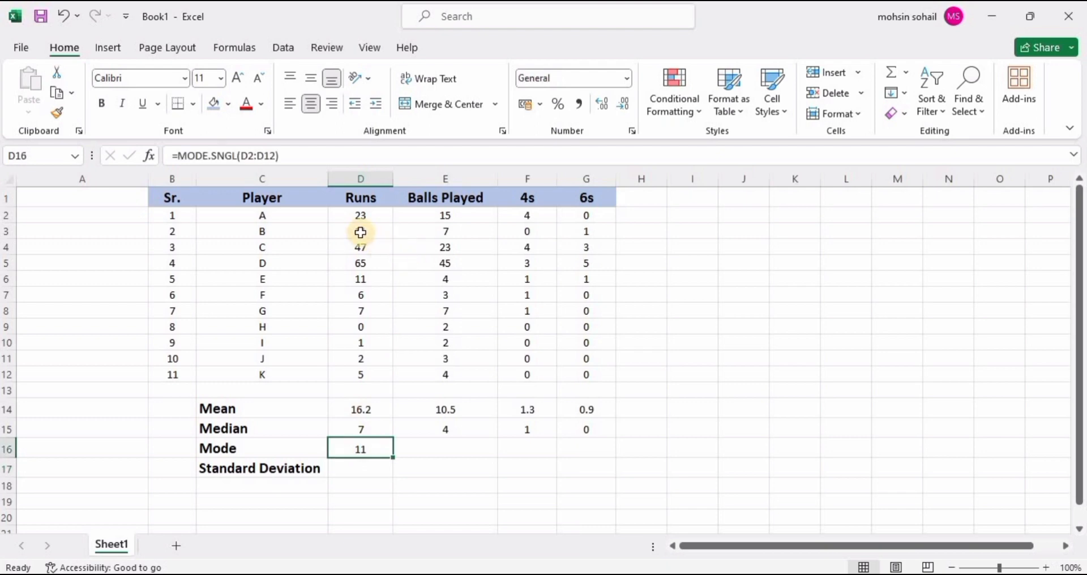
- Verify the repeated 11 and 7 values and fill the Mode row: 11, 7, 0, 0
left_click(360, 231)
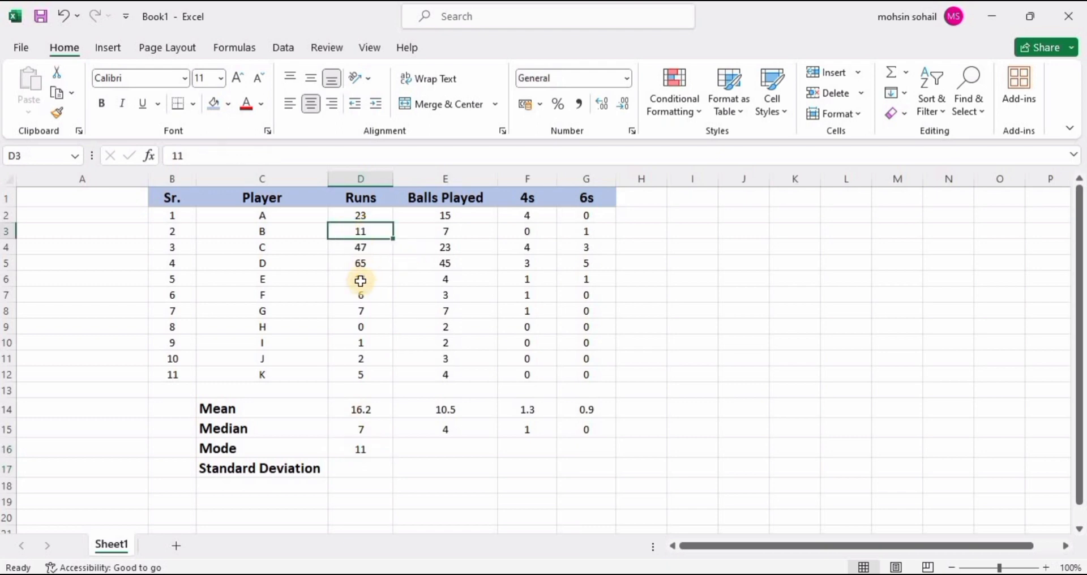
left_click(360, 278)
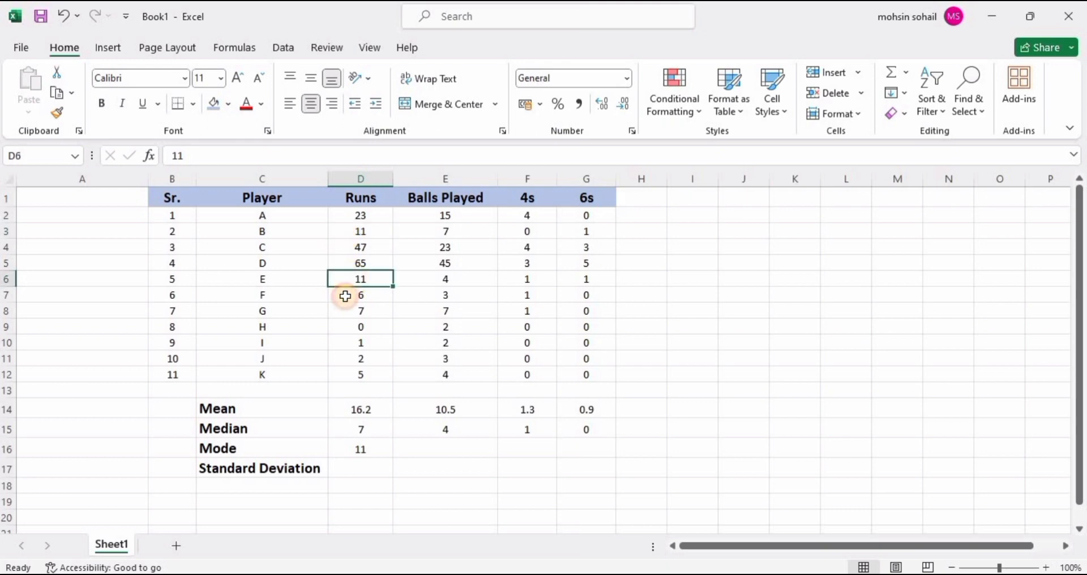
mouse_move(369, 448)
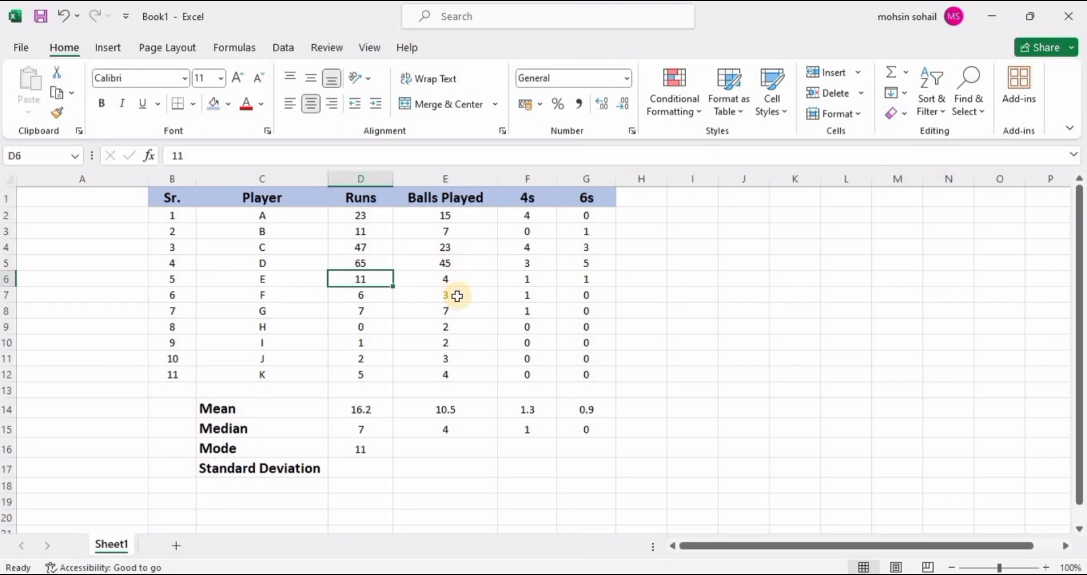
left_click(445, 326)
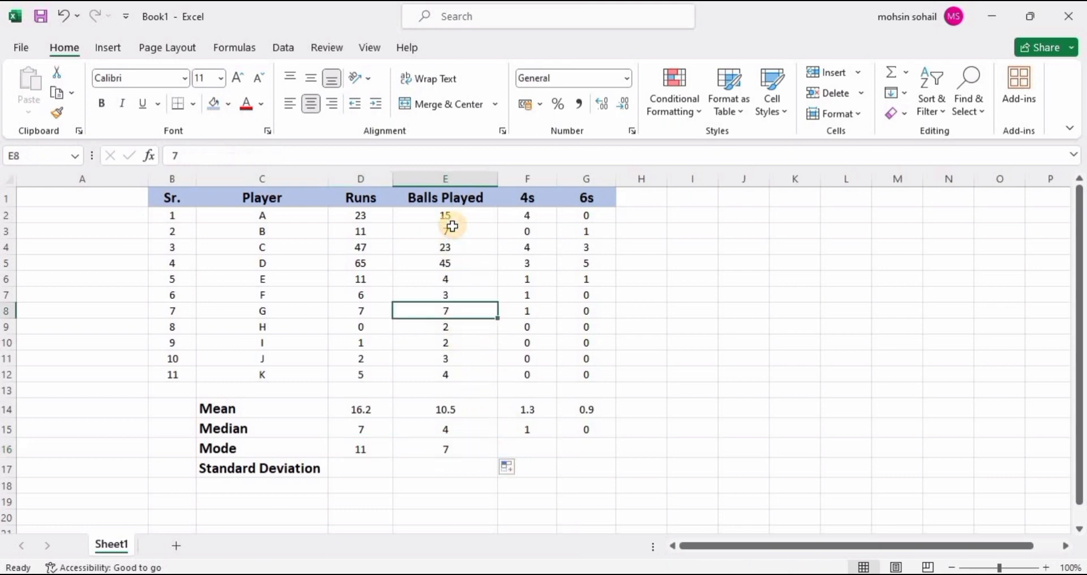
left_click(444, 231)
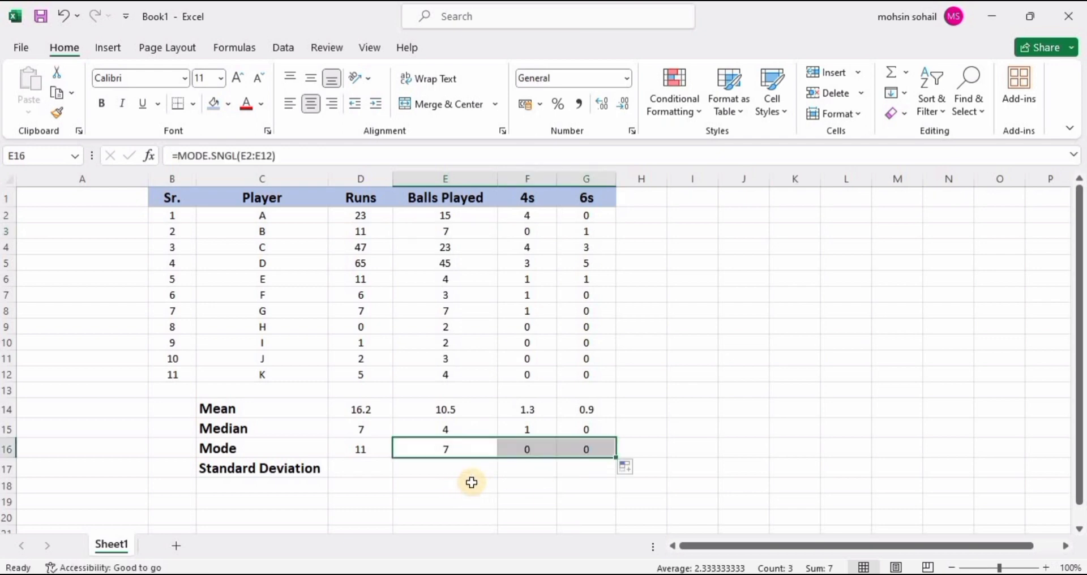
mouse_move(529, 328)
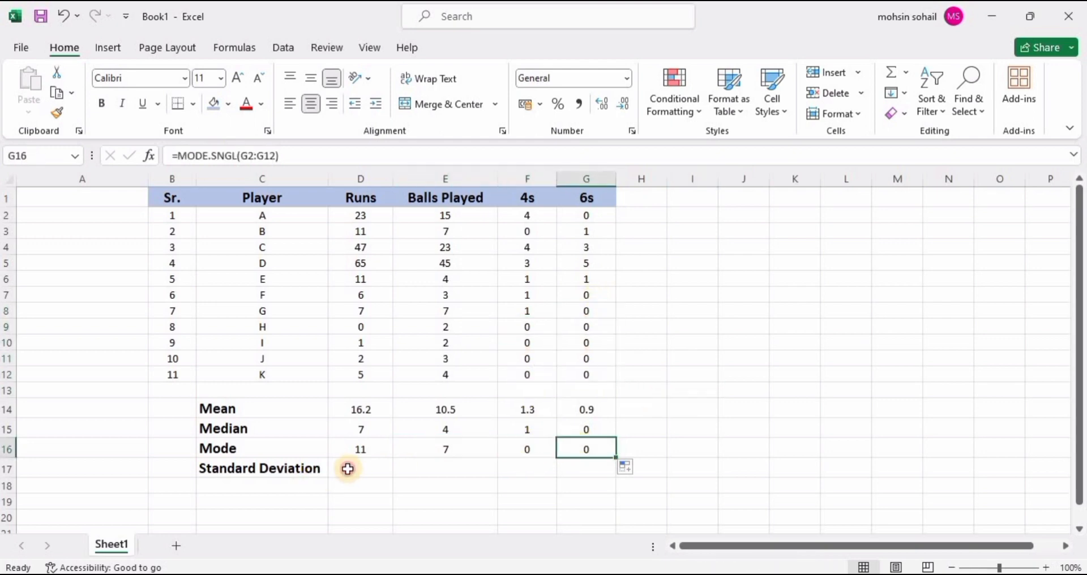
left_click(360, 467)
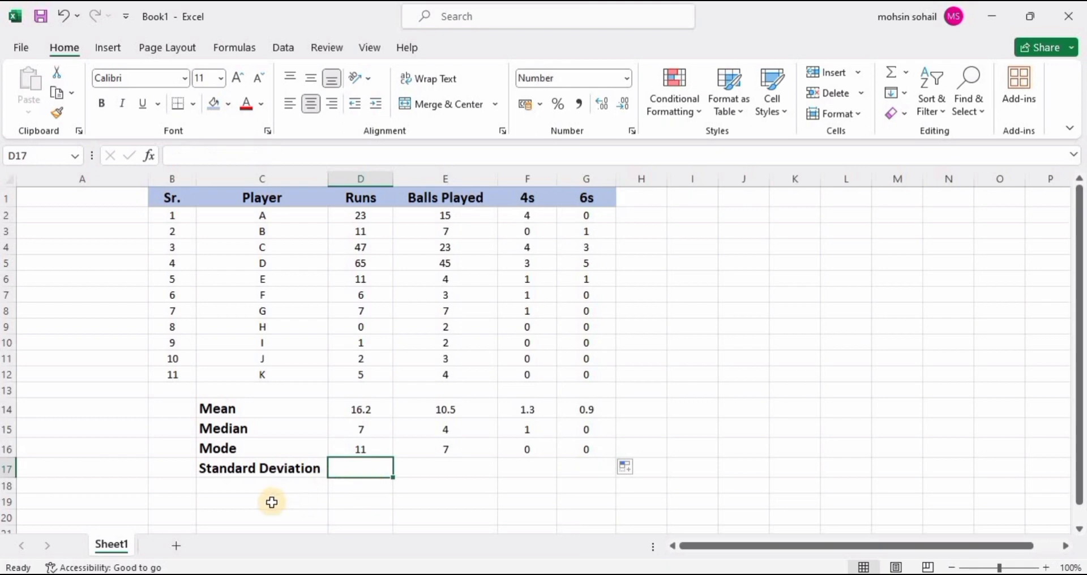
- Enter =STDEV.S(D2:D12) for Runs, giving a standard deviation of 21.1
type("=s")
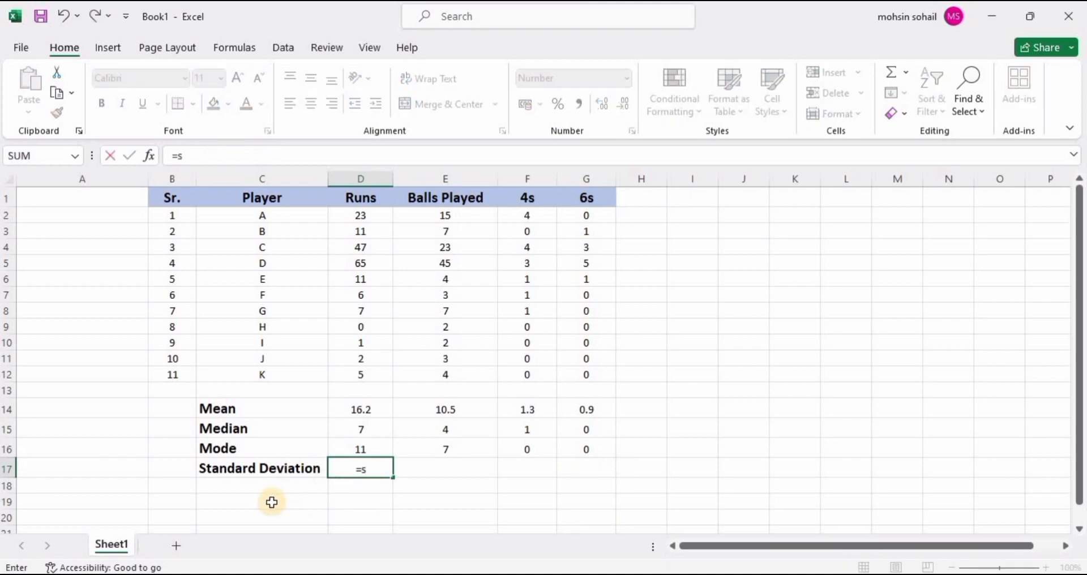
type("t")
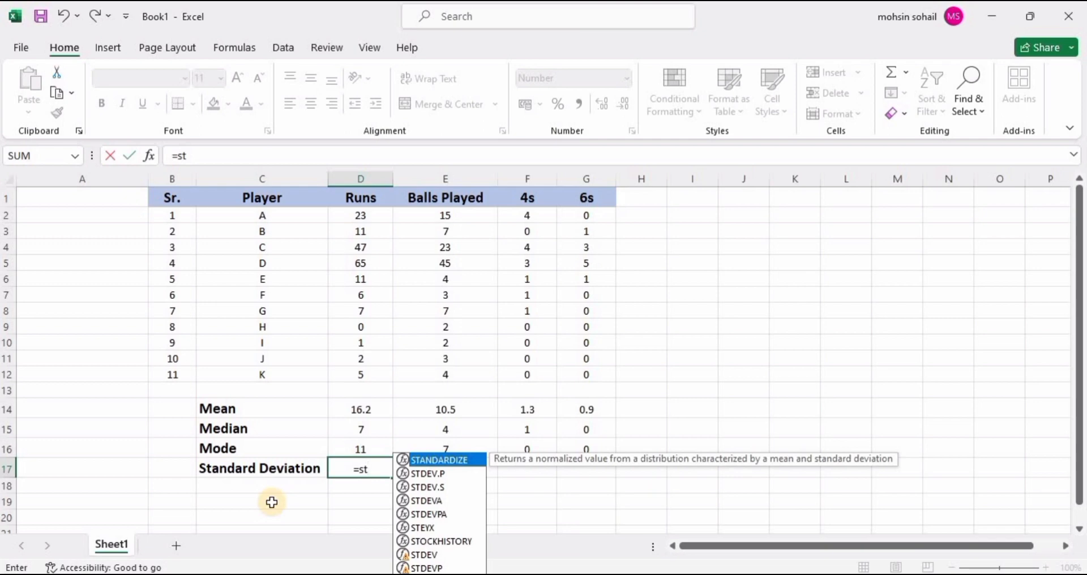
type("de")
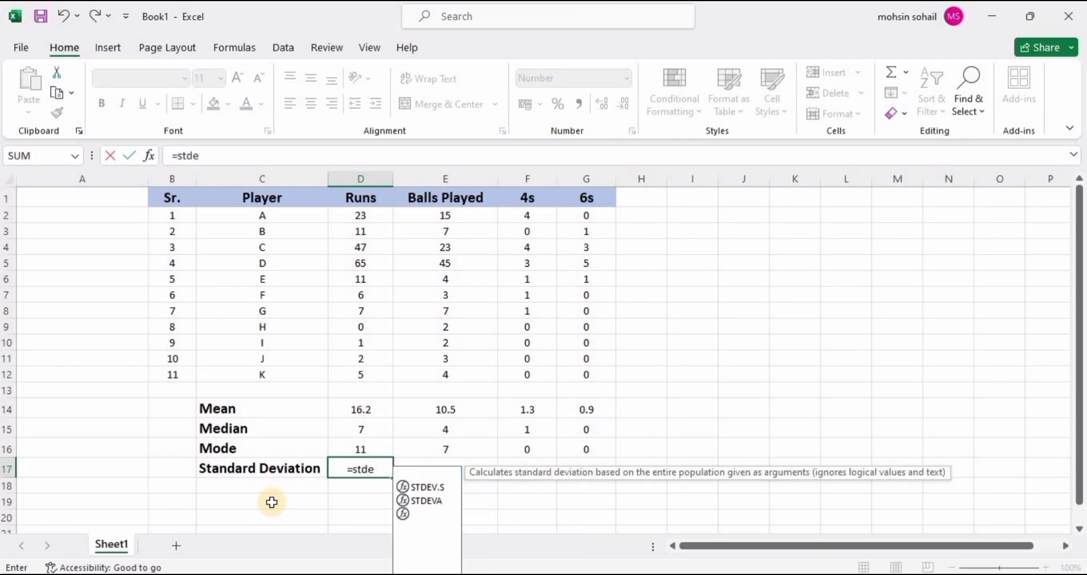
type("v")
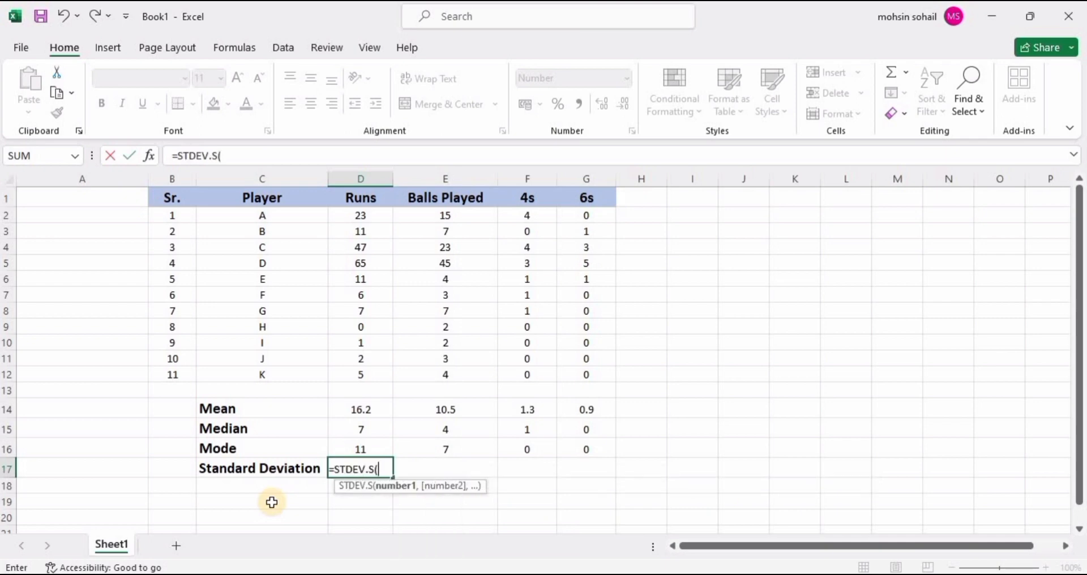
left_click(359, 215)
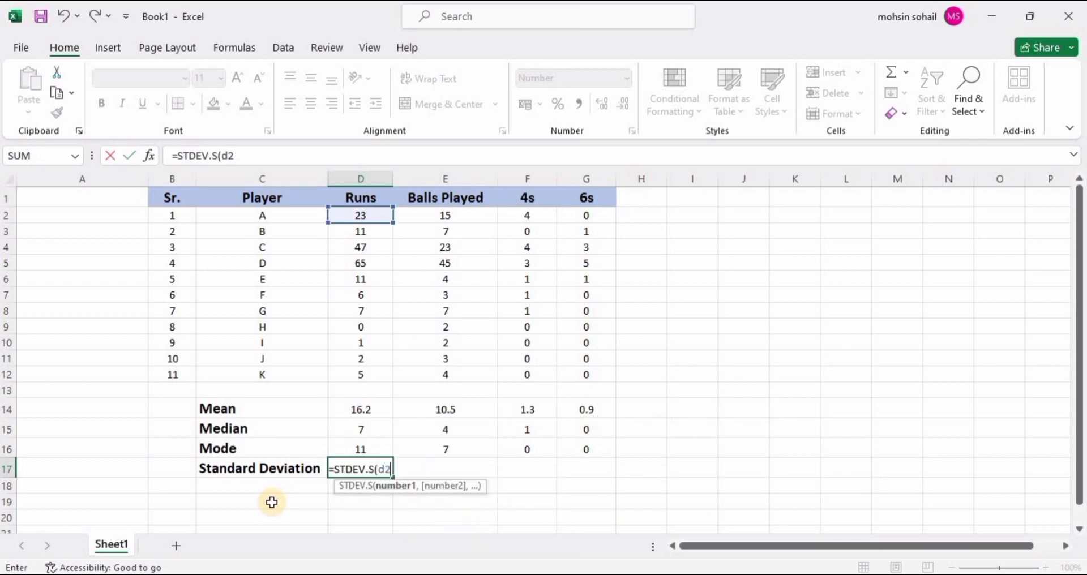
type(":d12)")
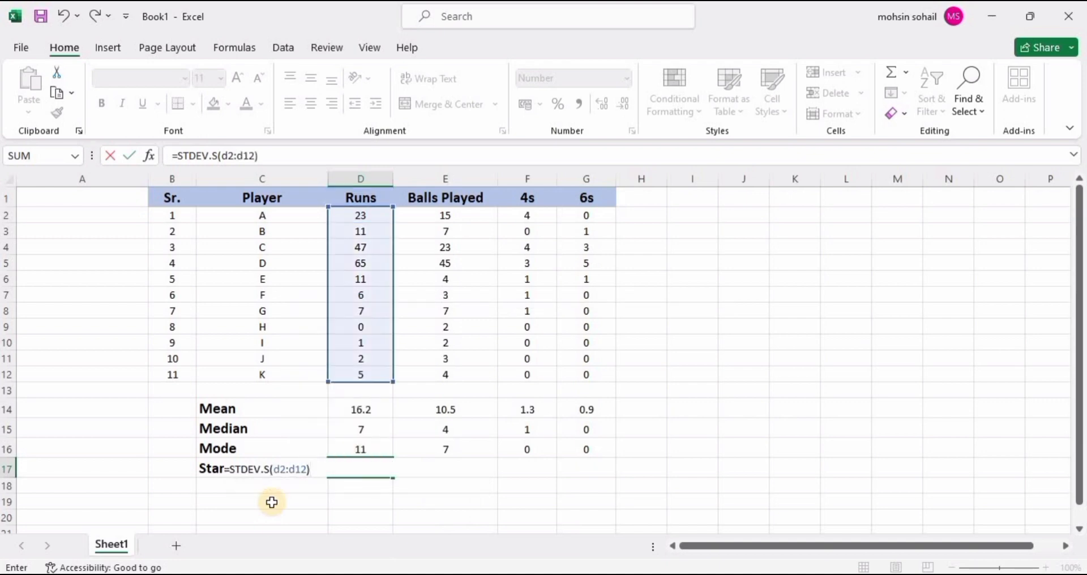
key("enter")
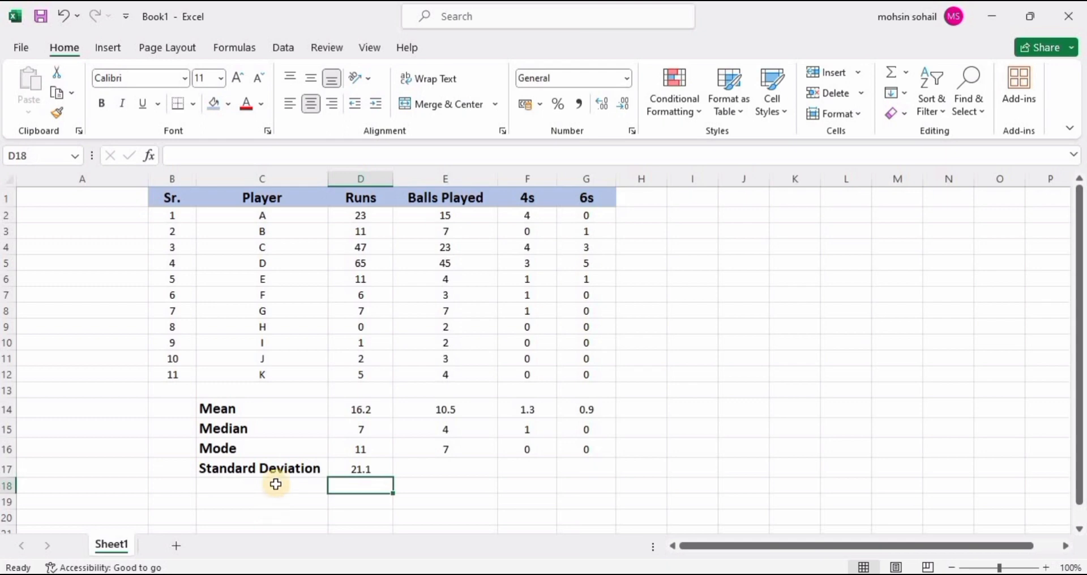
- Copy the standard deviation across to the 6s column: 21.1, 13.2, 1.6, 1.6
left_click(360, 468)
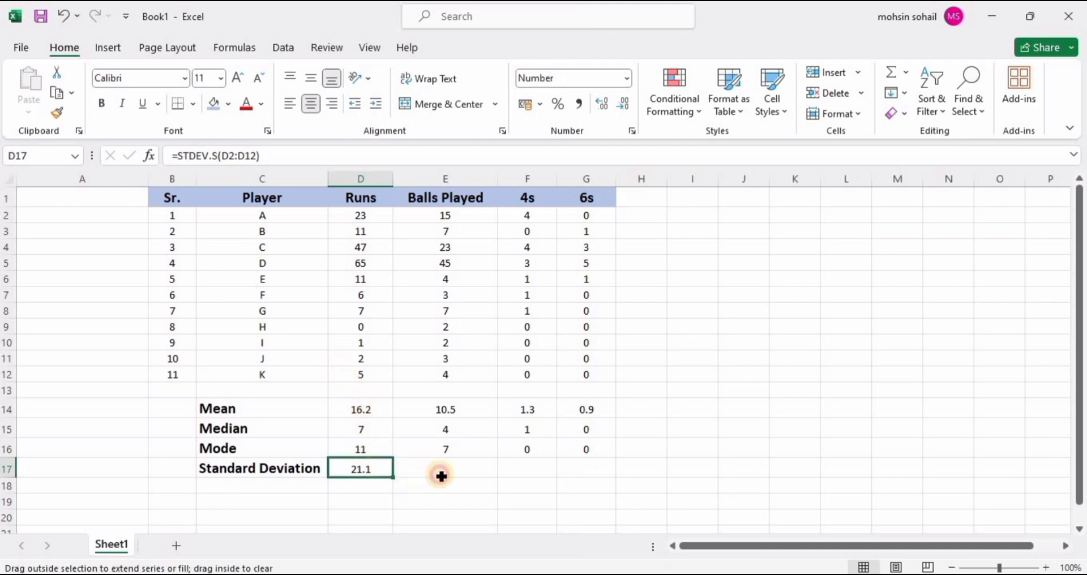
left_click_drag(360, 469, 585, 468)
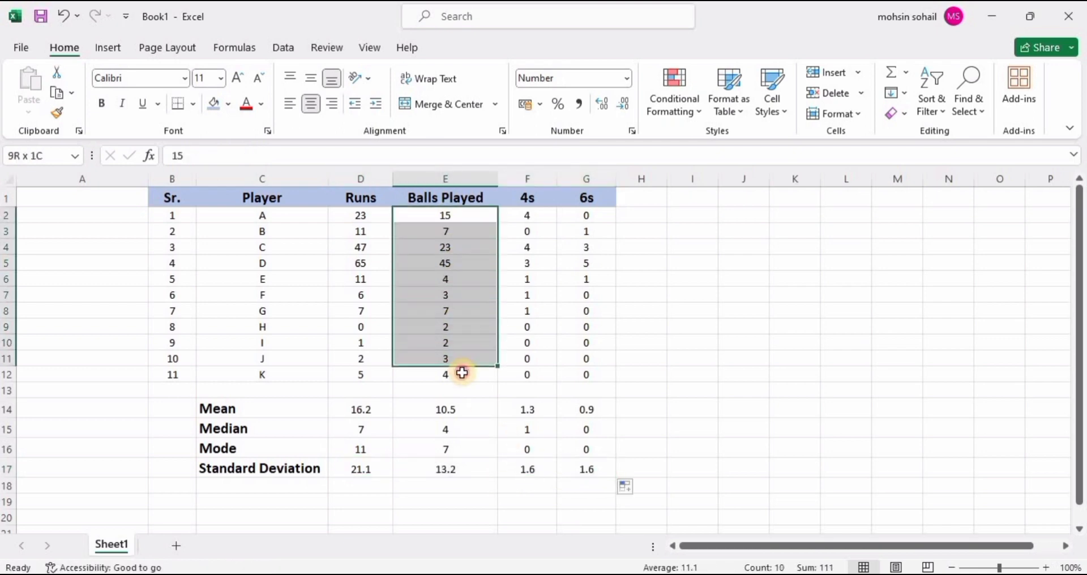
left_click(445, 468)
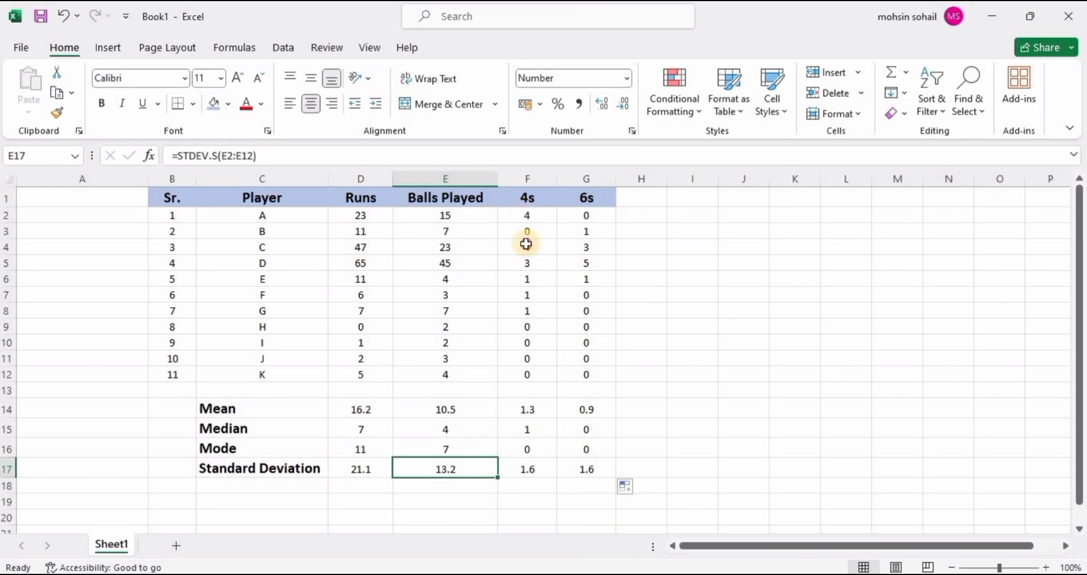
left_click(526, 469)
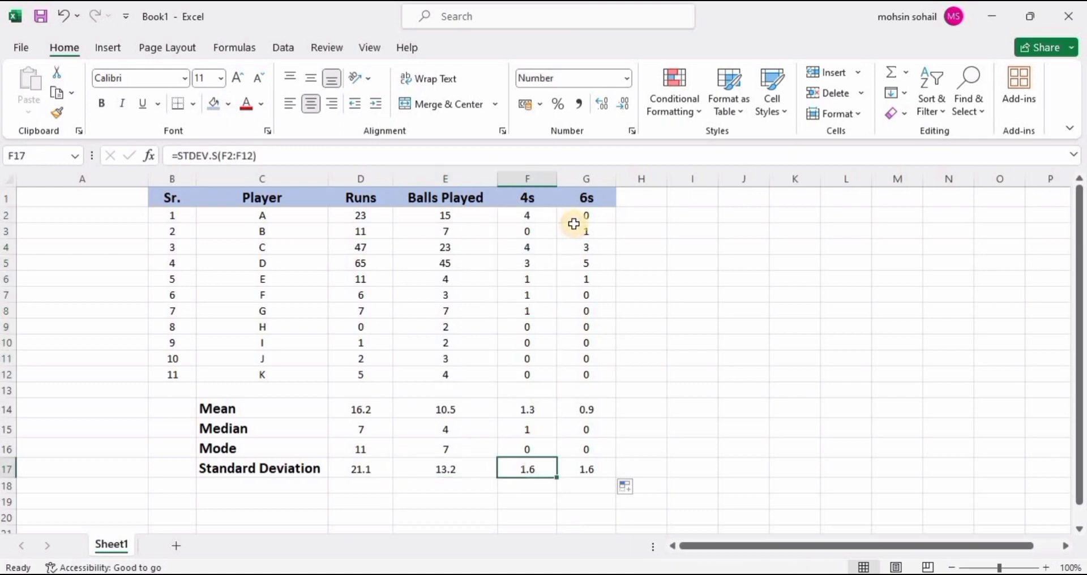